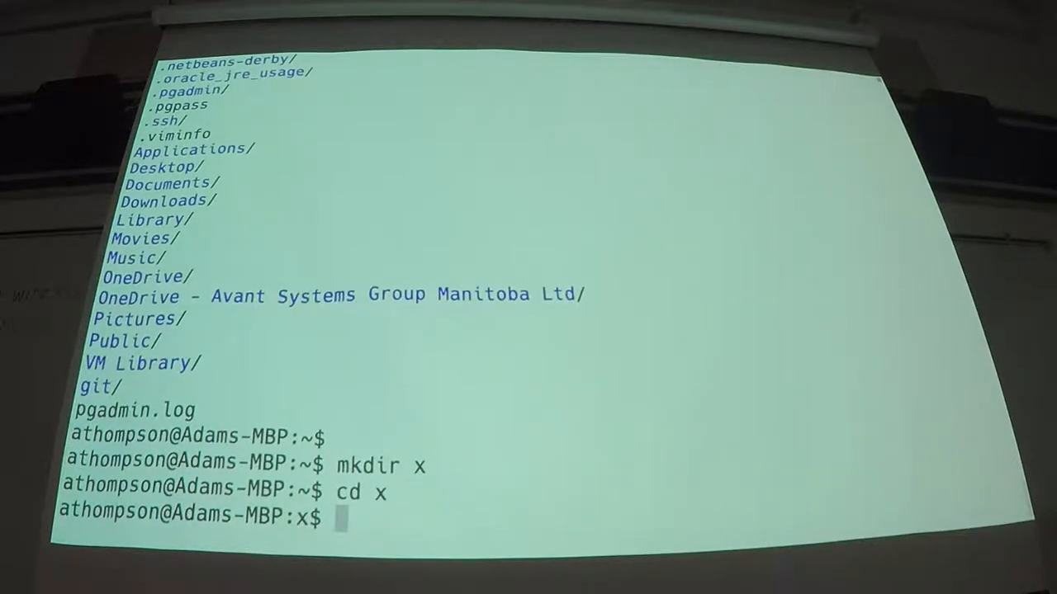
Write asdf in vim, list the 29-byte file, print the folder path, then run ci asdf.
type("vim asdf")
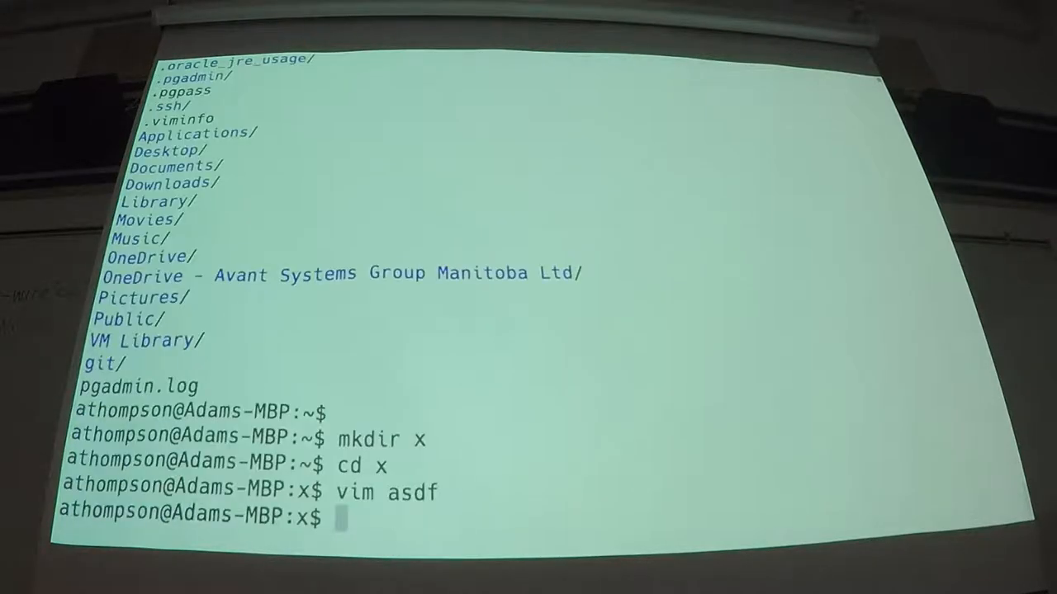
type("ls -l")
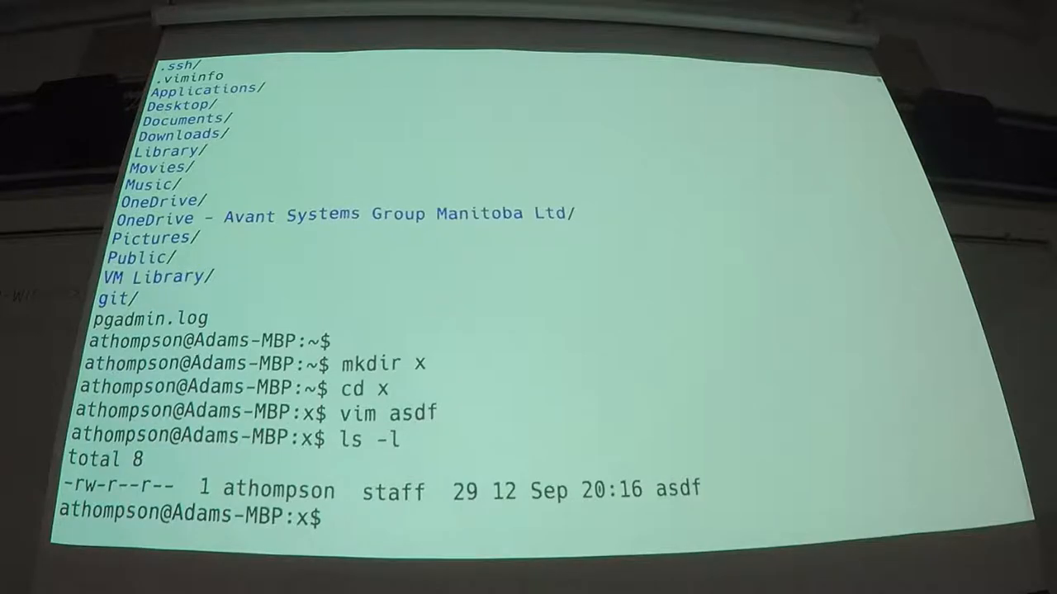
type("pwd")
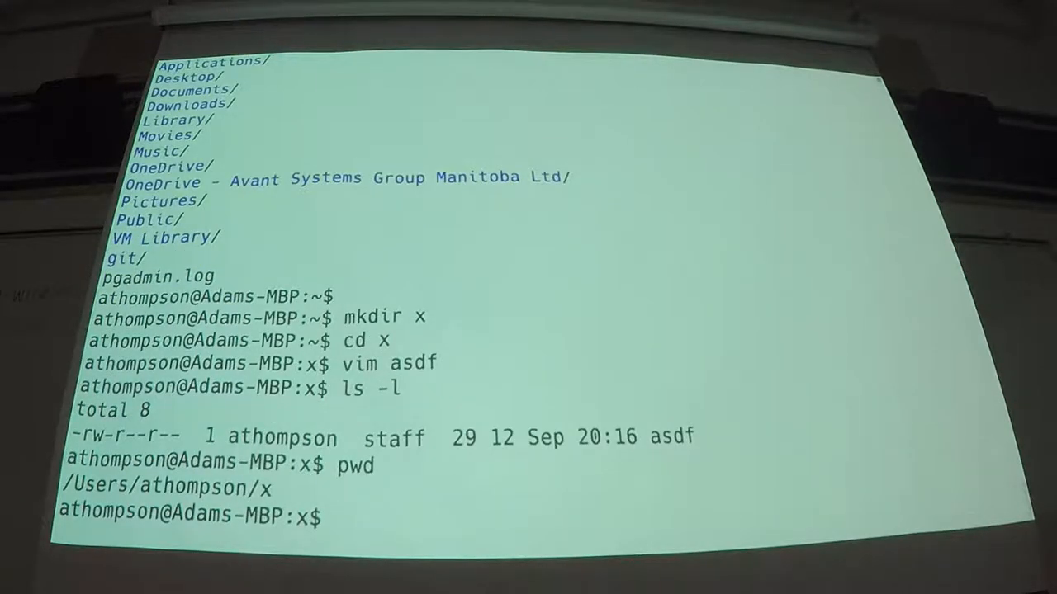
type("ci asdf")
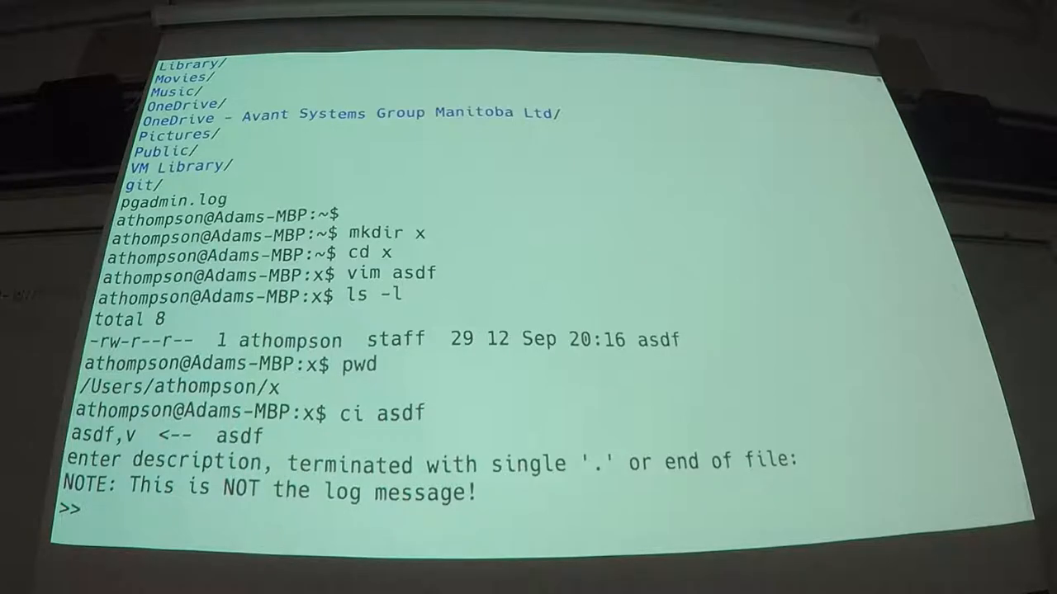
Enter the description 'The test file' to complete checking in asdf as revision 1.1.
type("The test file")
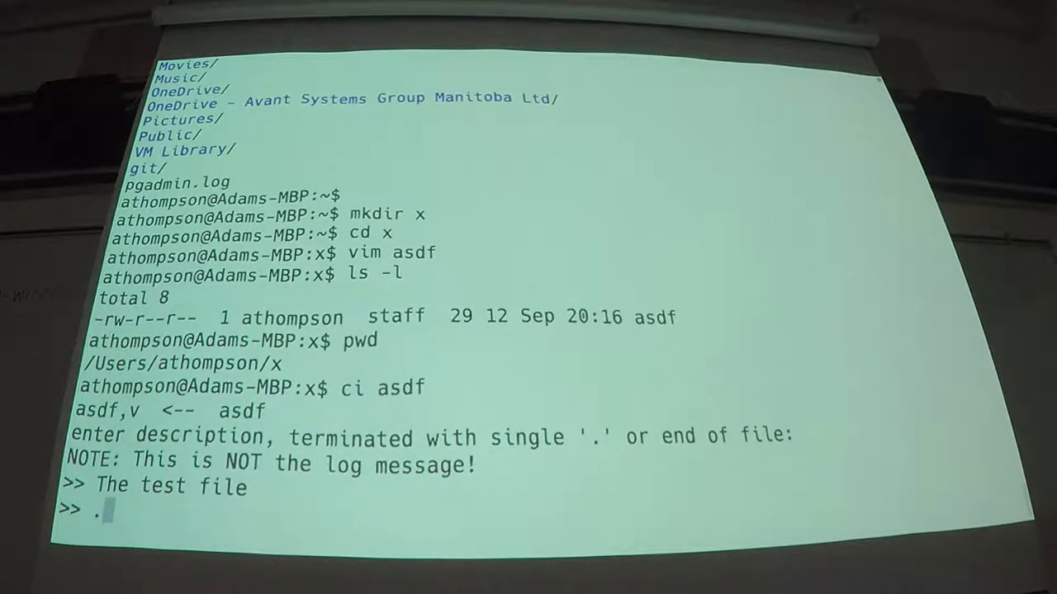
key("Return")
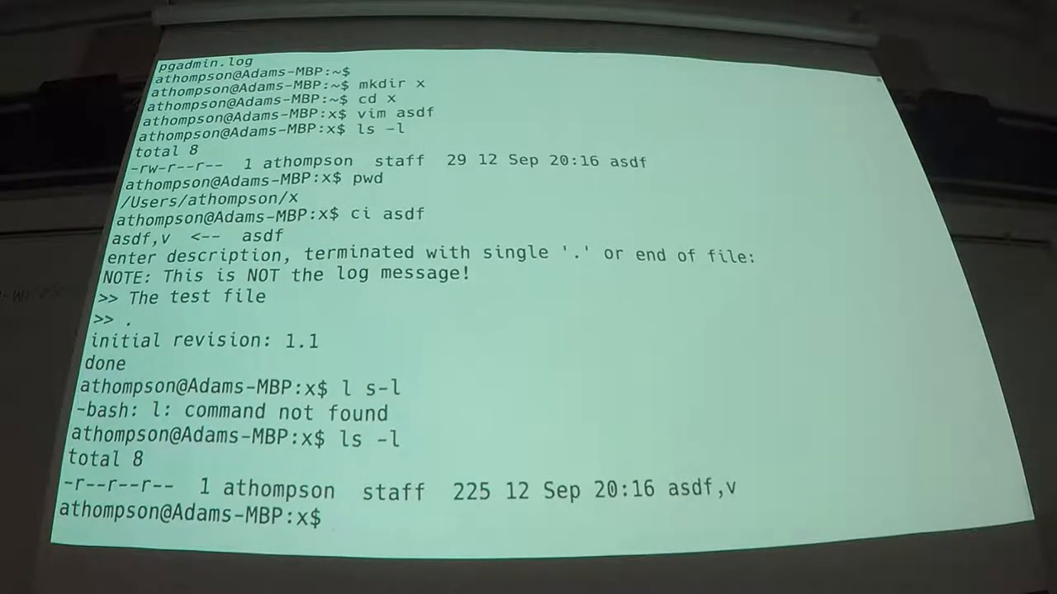
type("co")
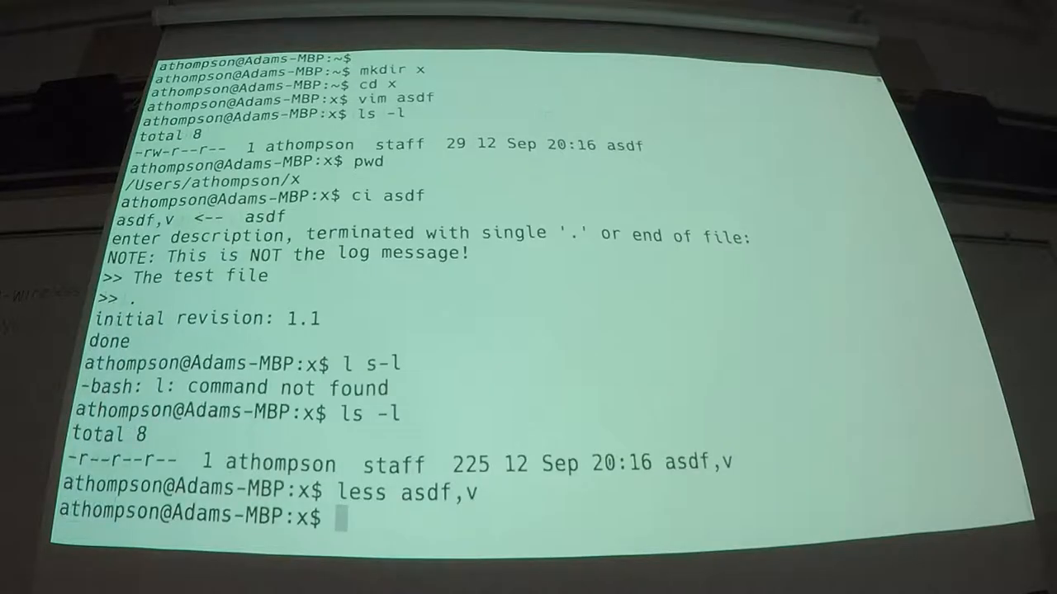
Check out asdf revision 1.1 read-only, list the folder, and show its three lines.
type("co asdf")
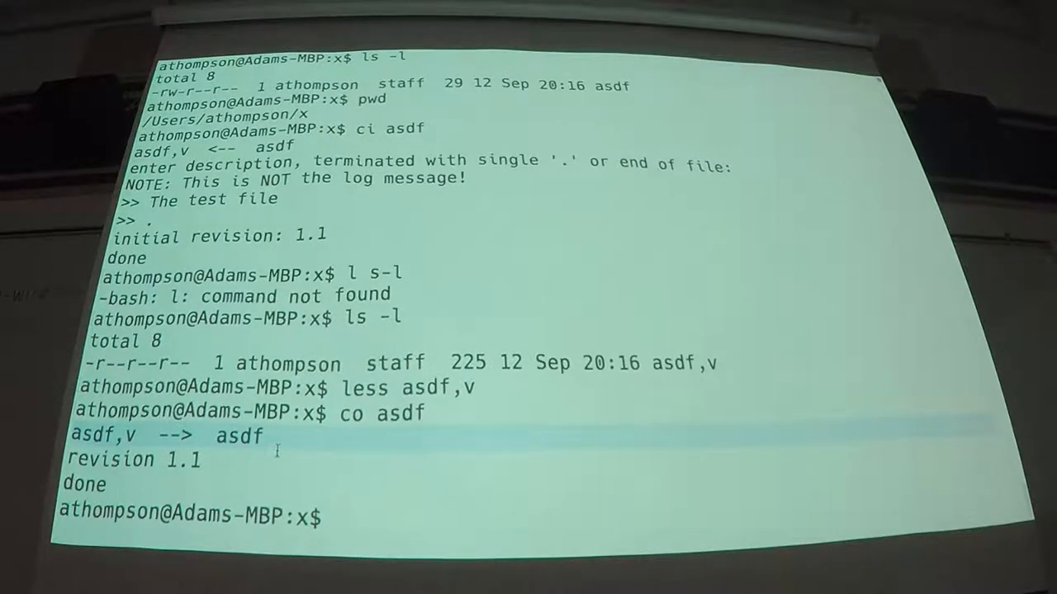
type("ls -l")
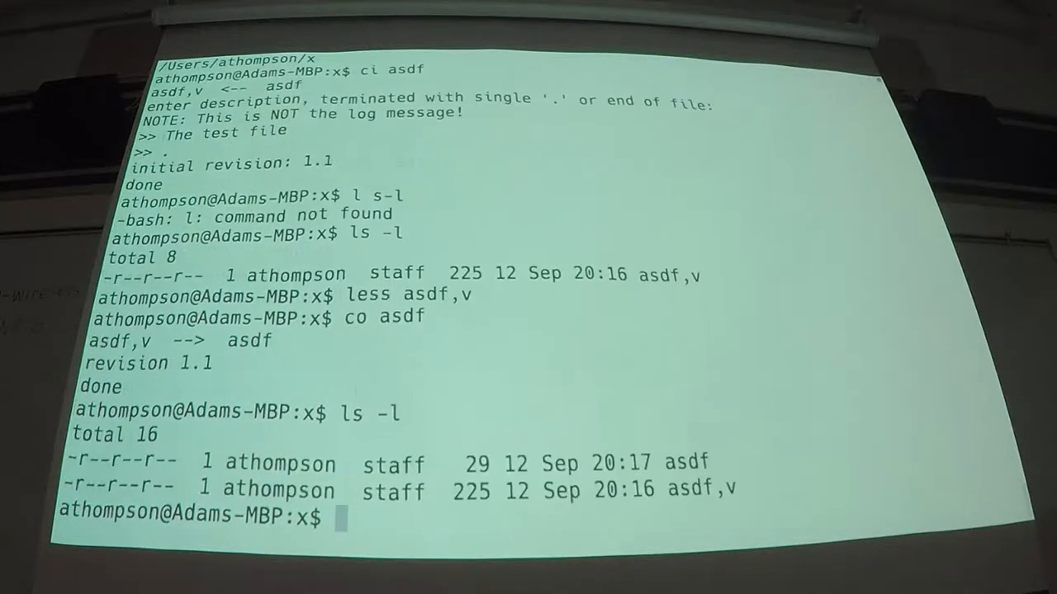
type("cat asdf")
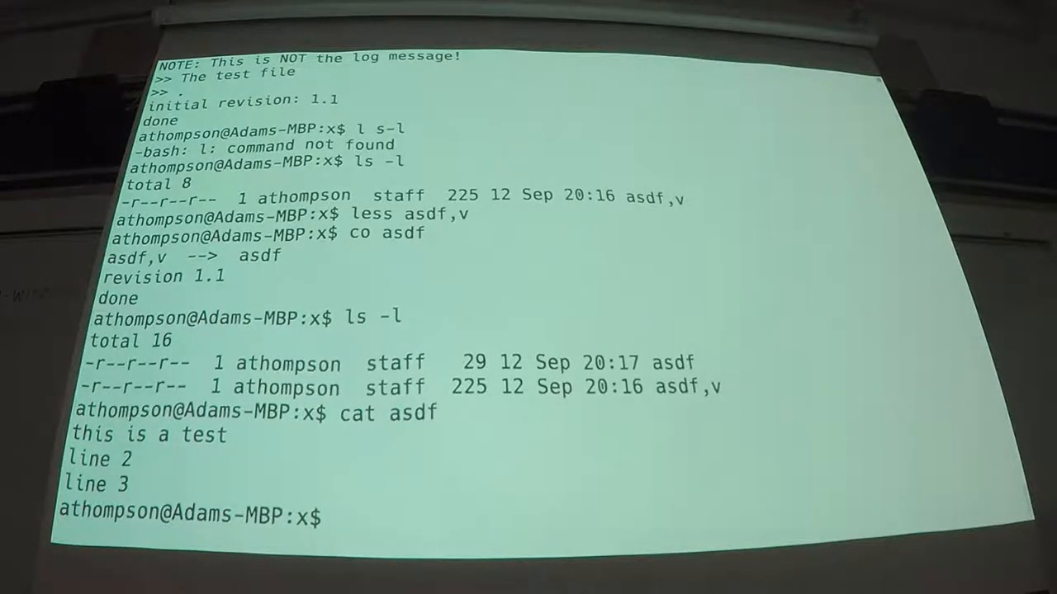
Delete asdf,v, copy asdf's contents into a new file xyz, and display xyz.
type("rm asdf,v")
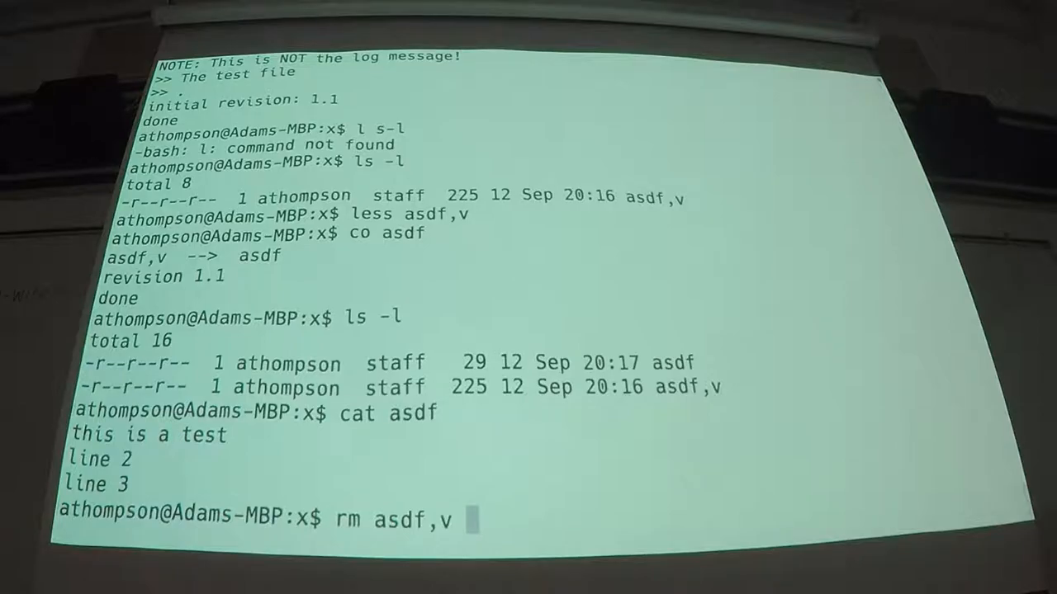
type("y")
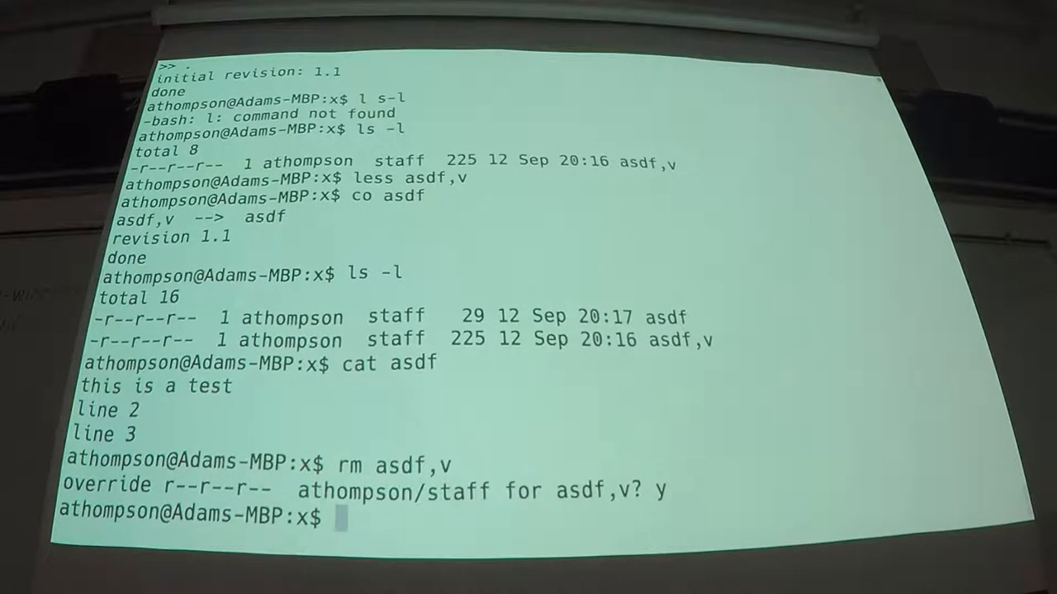
type("ls -l")
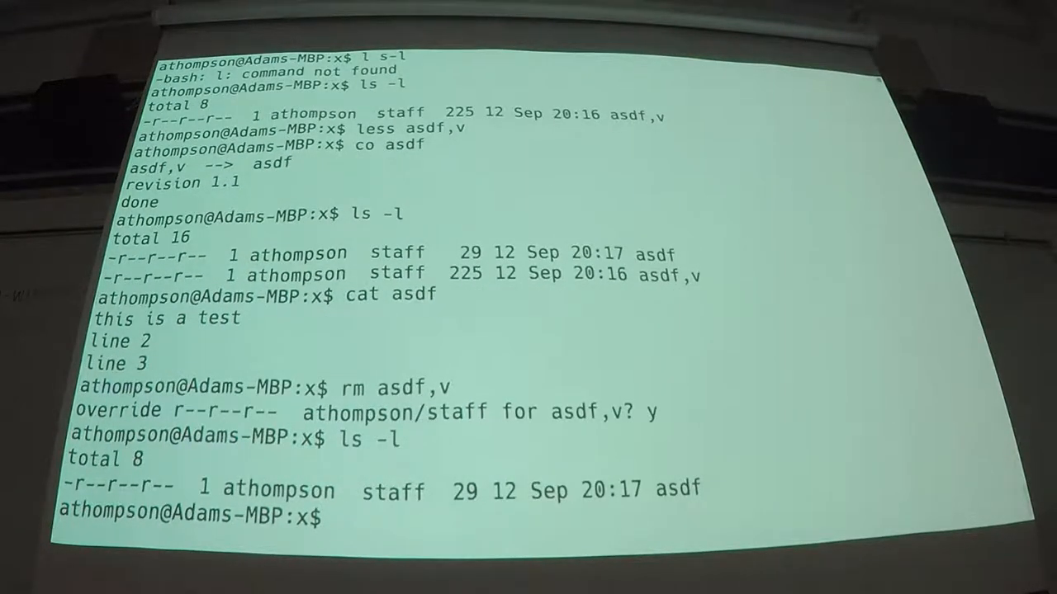
type("cat asdf > xyz")
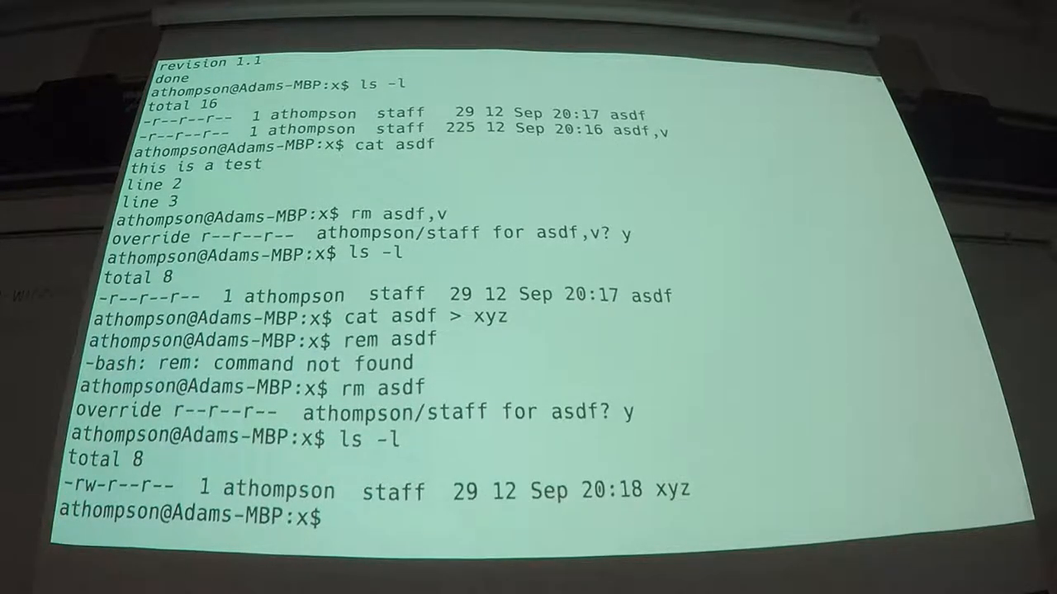
type("cat xyz")
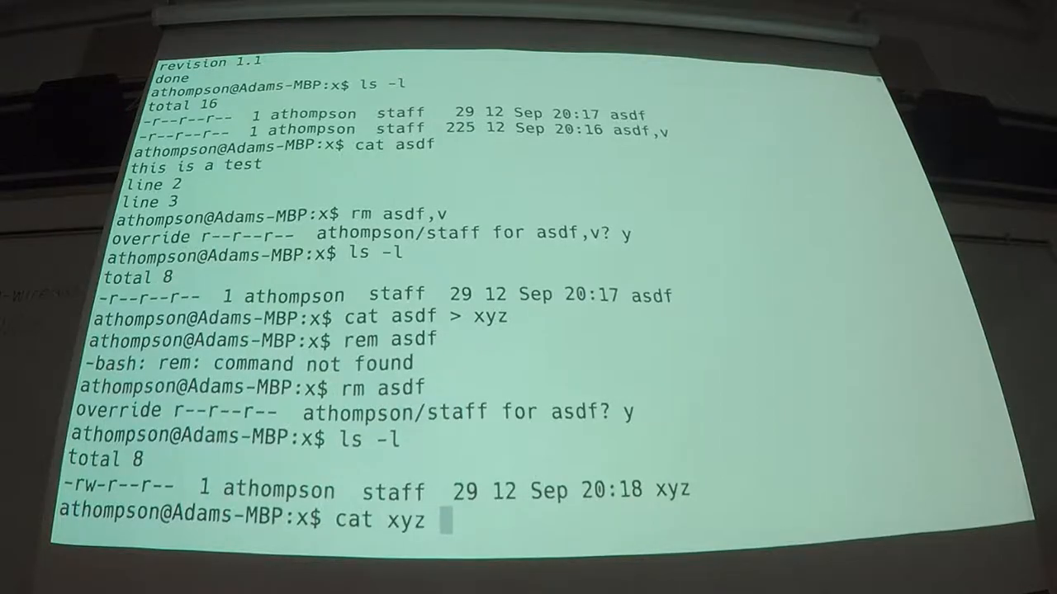
Make an RCS folder, check in xyz locked as revision 1.1, and list the results.
type("mkdir")
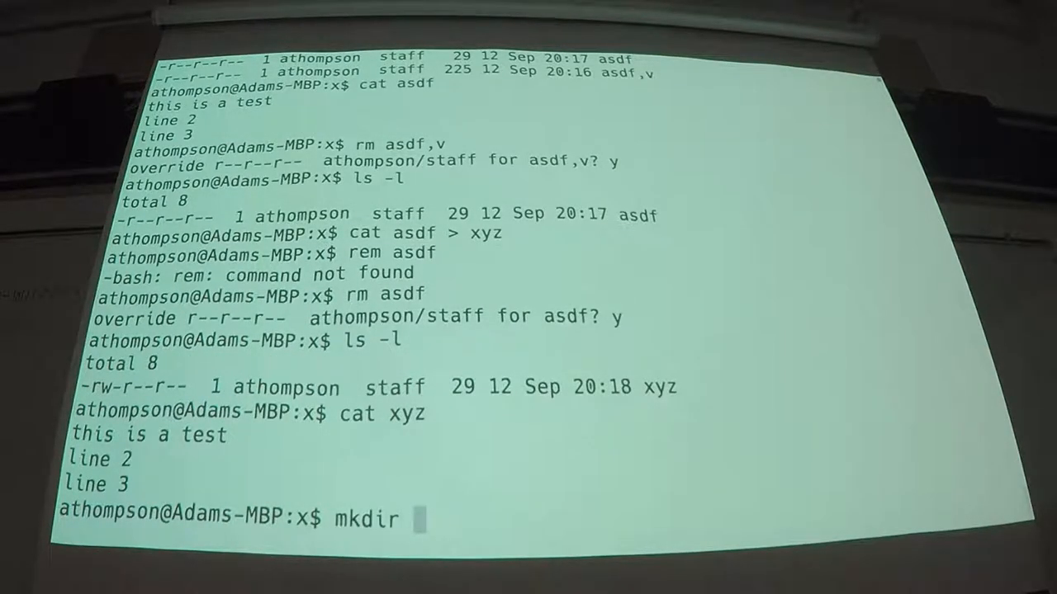
type("RCS")
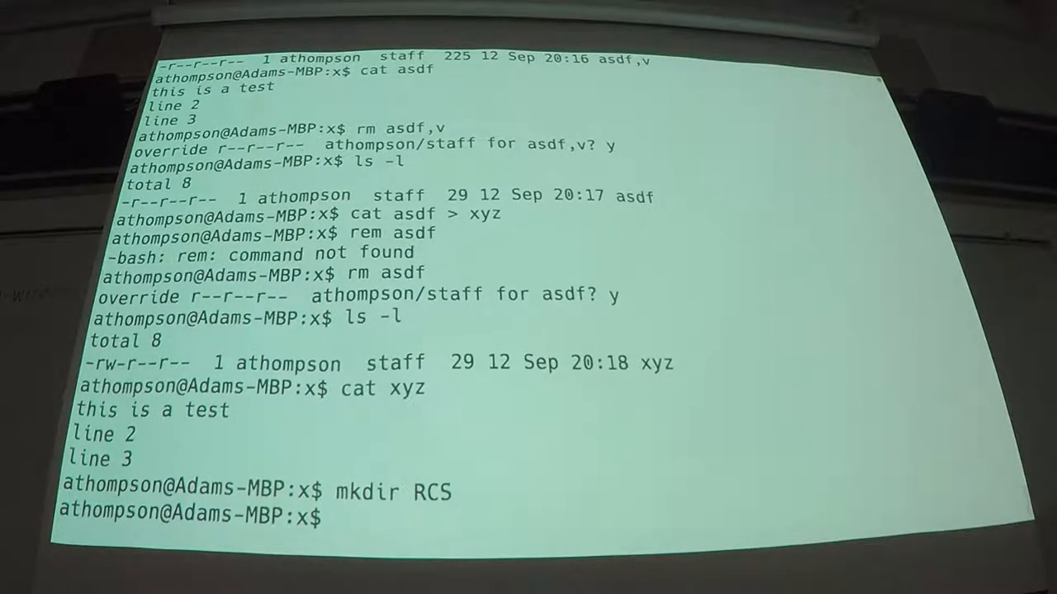
type("ci")
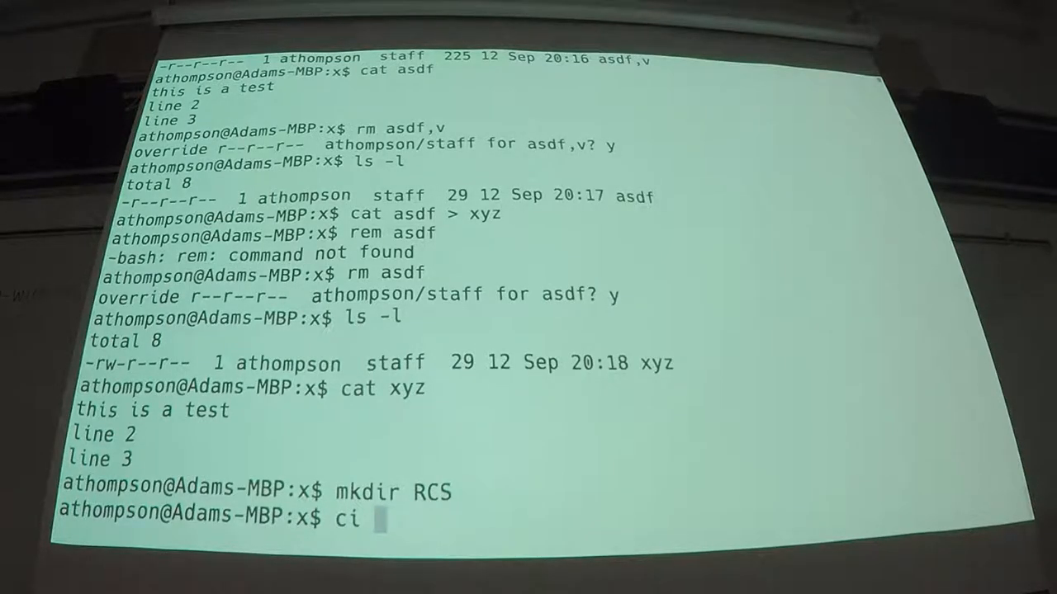
type("-l xyz")
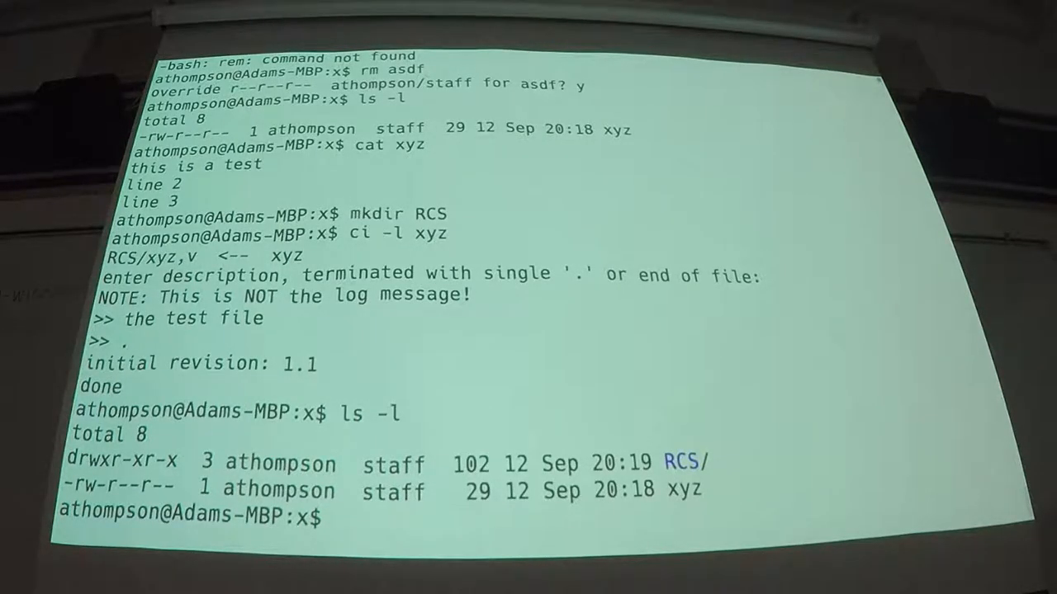
type("ls RCS")
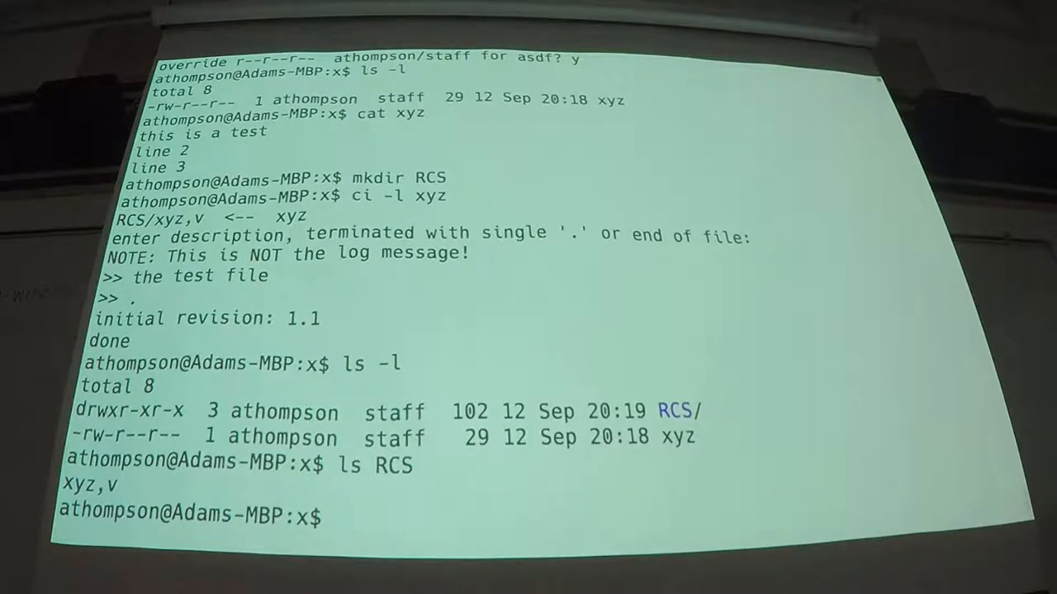
type("ssh")
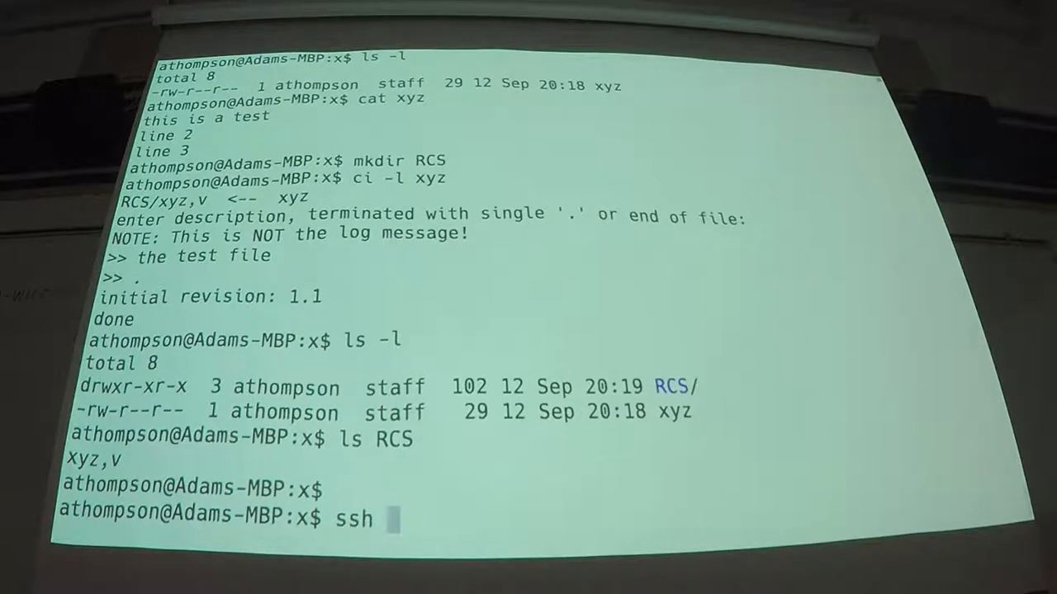
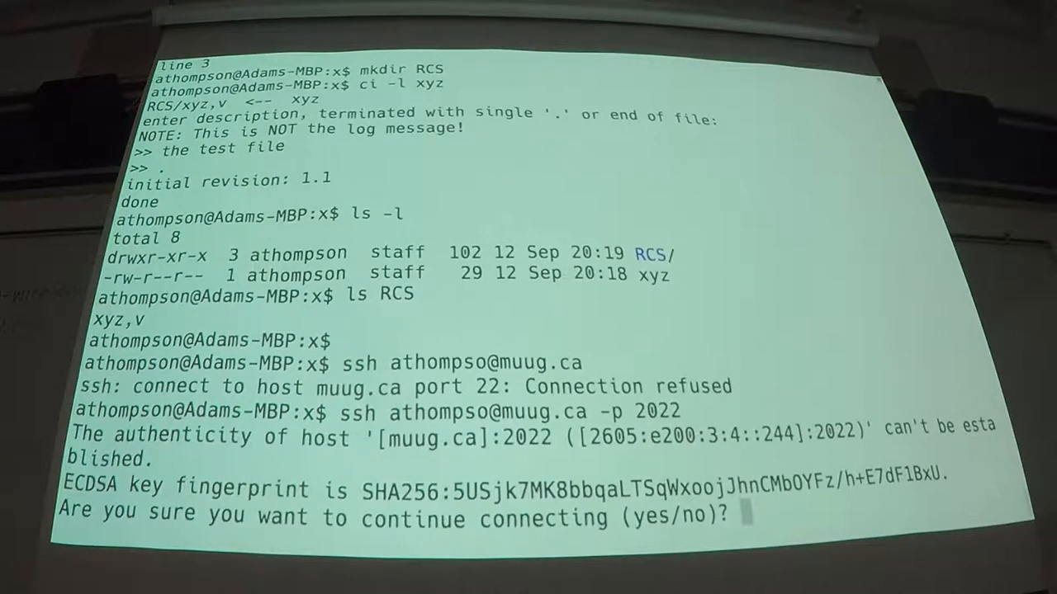
type("yes")
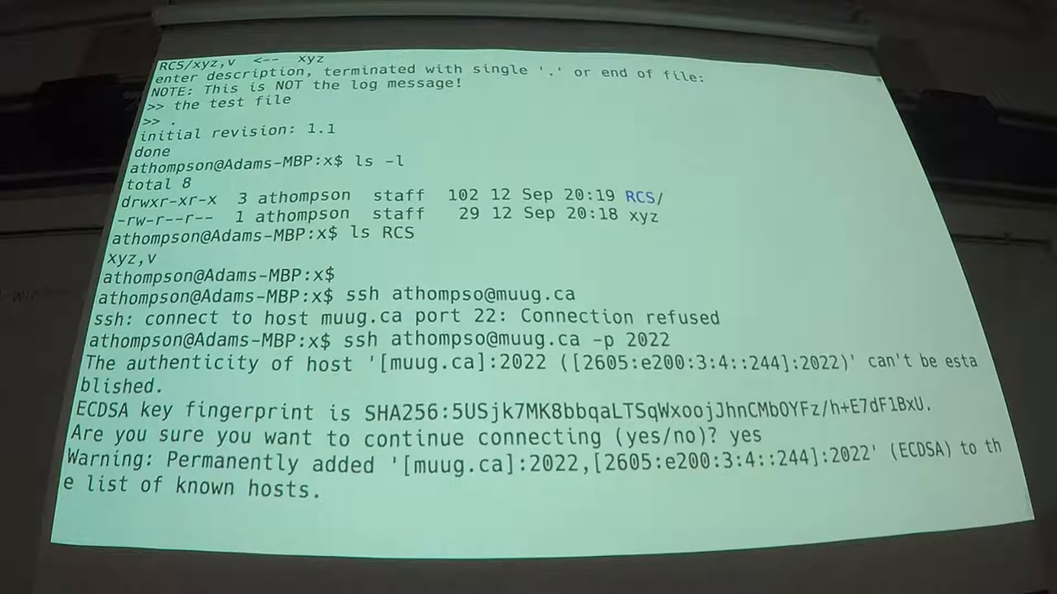
type("s")
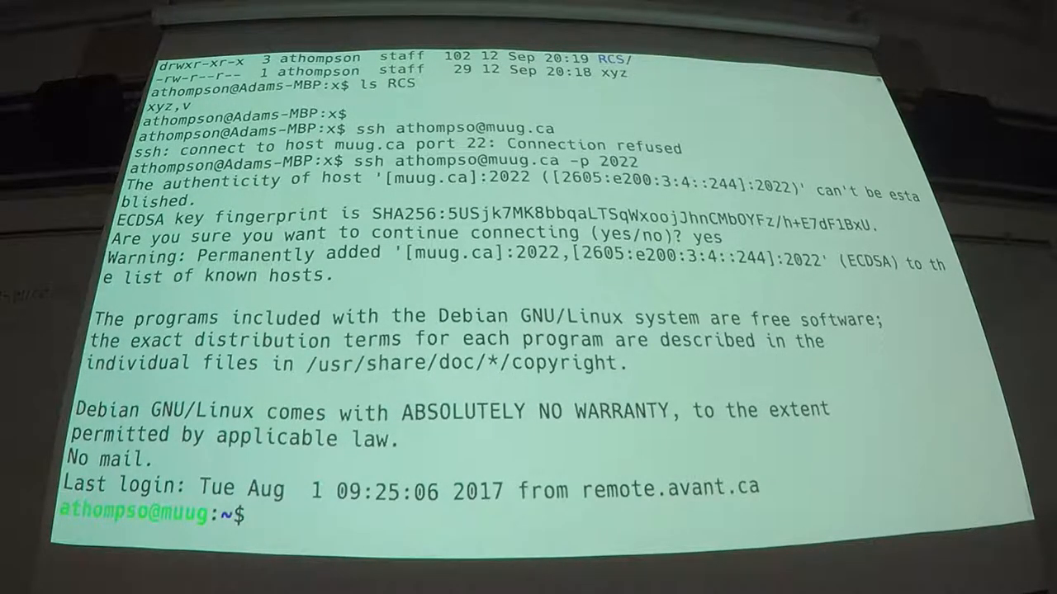
type("ls")
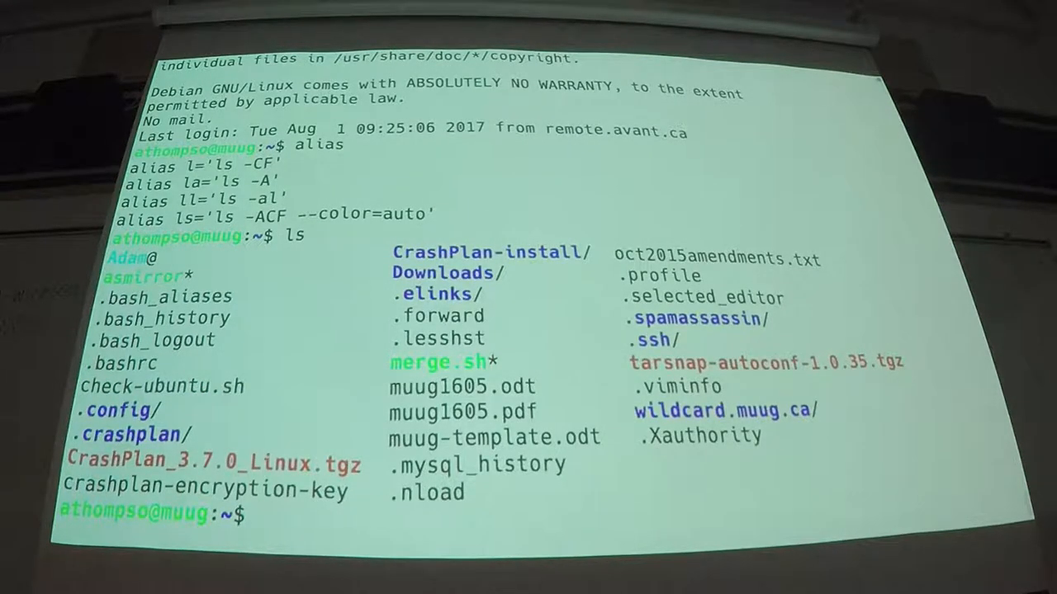
type("sudo -i")
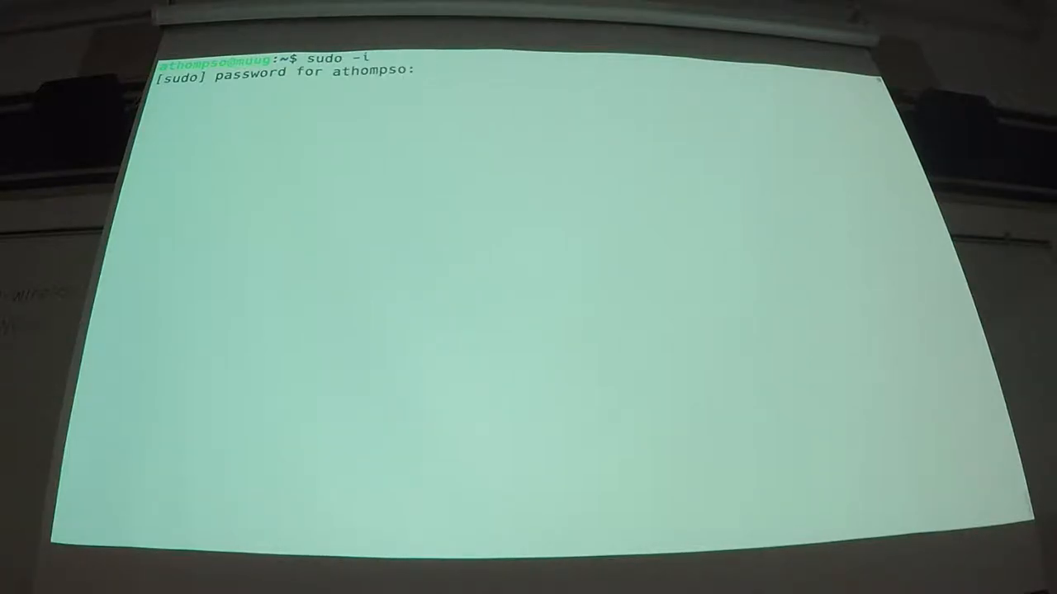
Switch to the mirror user and list its RCS folder, showing mirror.sh,v.
type("su - mirror")
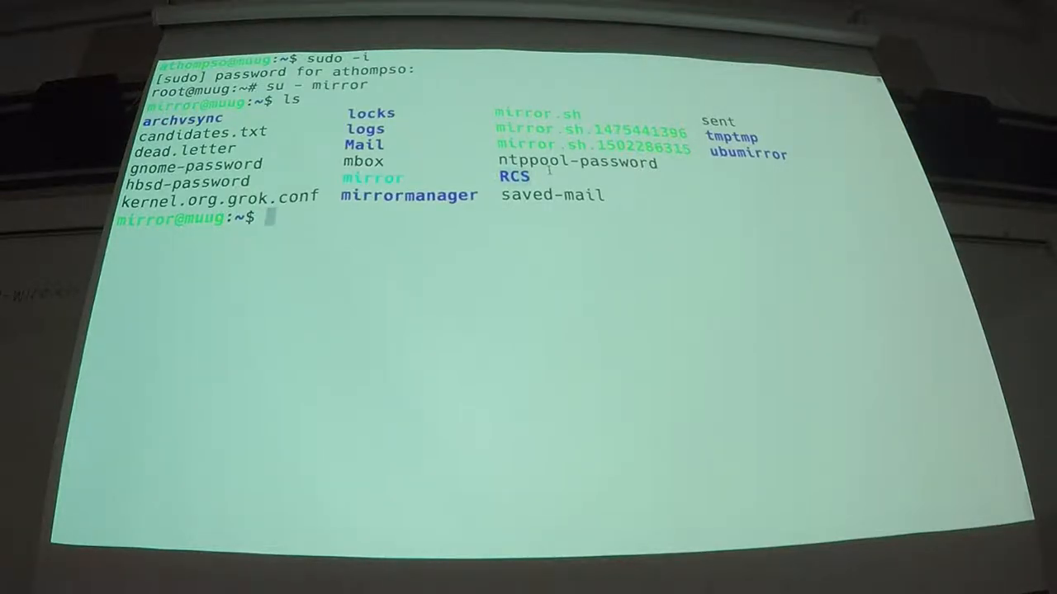
mouse_move(549, 285)
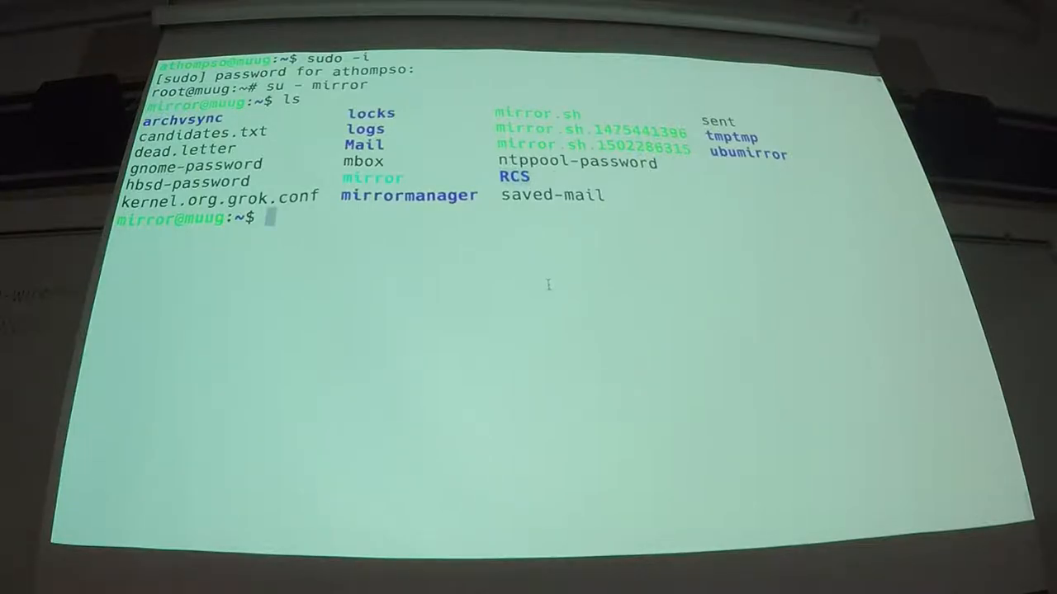
type("ls RCS")
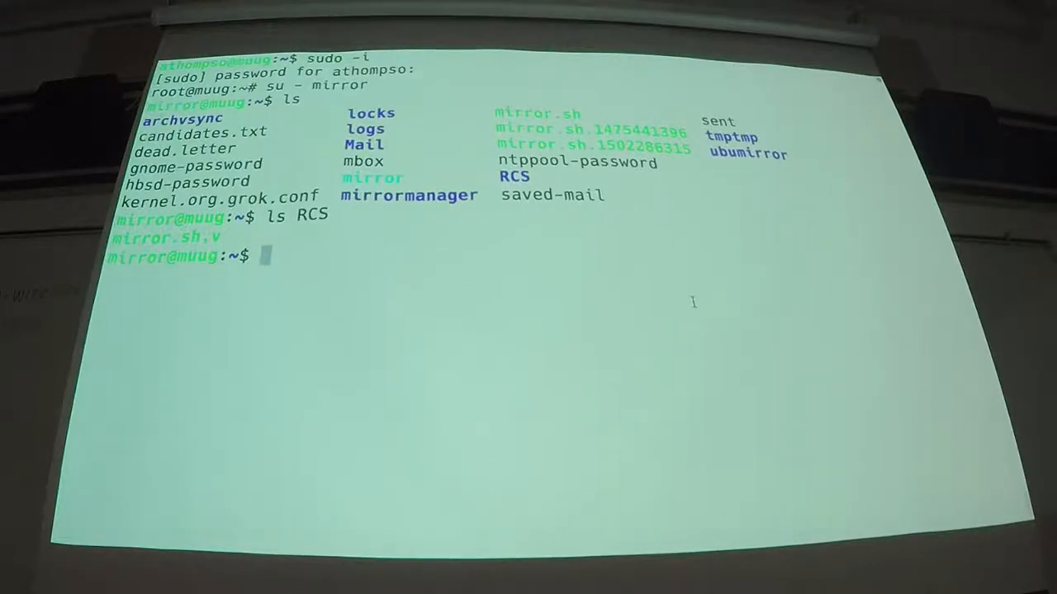
View mirror.sh in less, showing its $Id header and revisions 1.23 back to 1.17.
type("less")
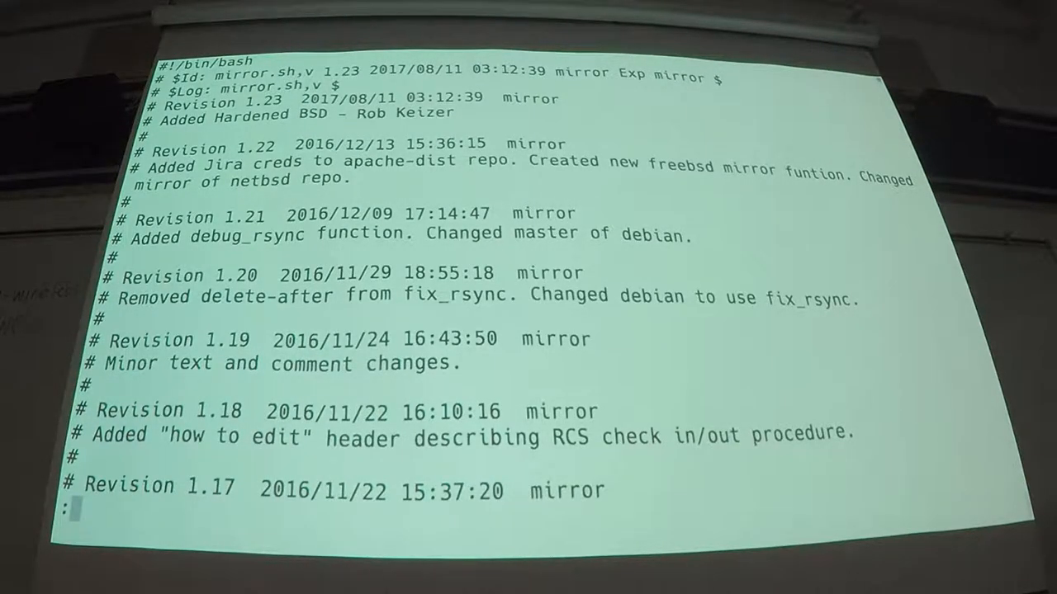
Scroll down past the revision log to the HOW TO EDIT THIS SCRIPT comment block.
scroll("down", 3)
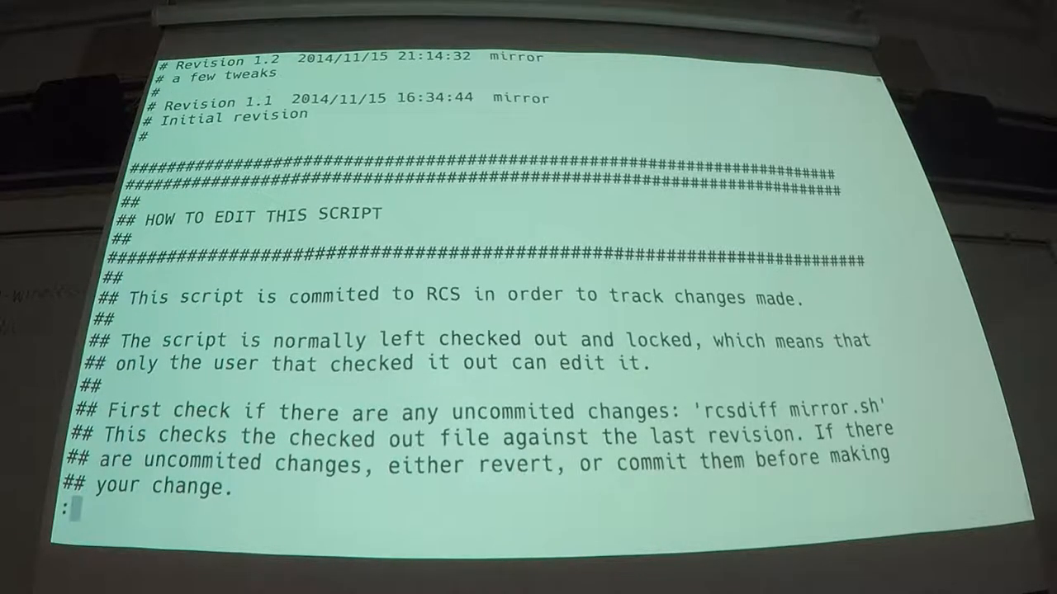
scroll("down", 3)
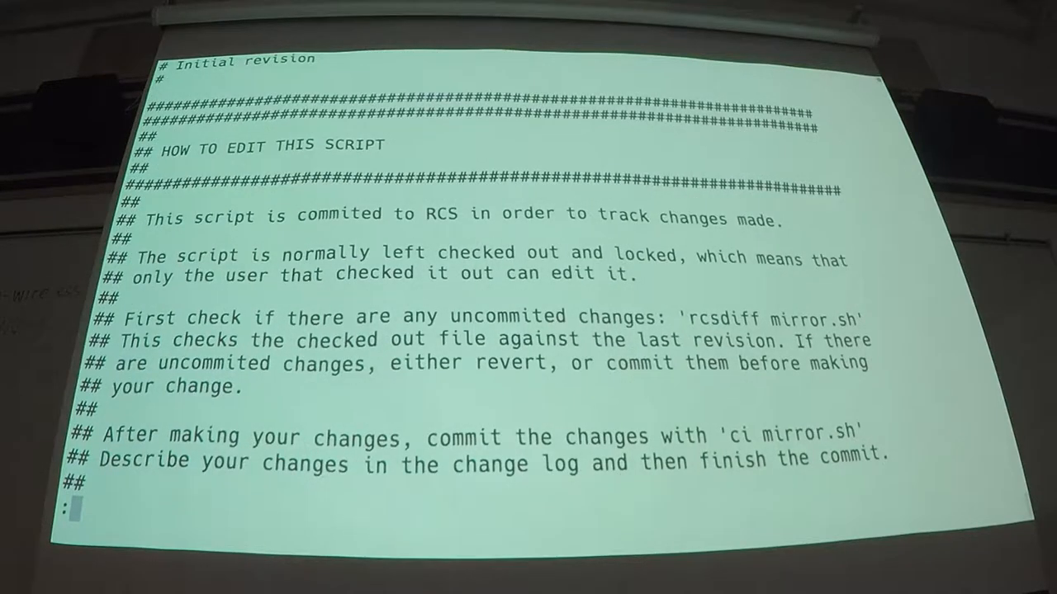
scroll("down", 3)
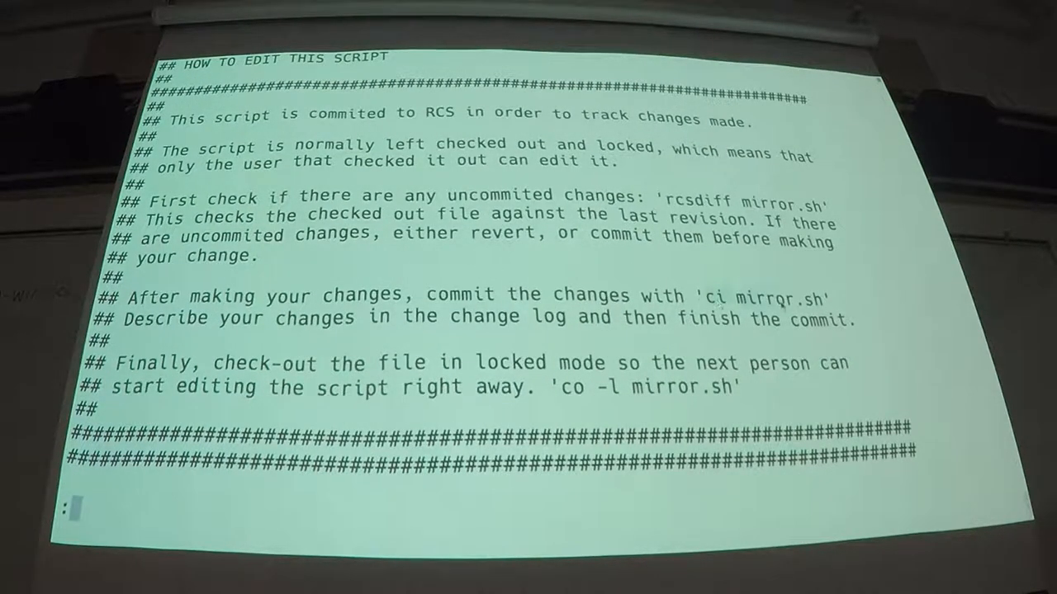
double_click(763, 297)
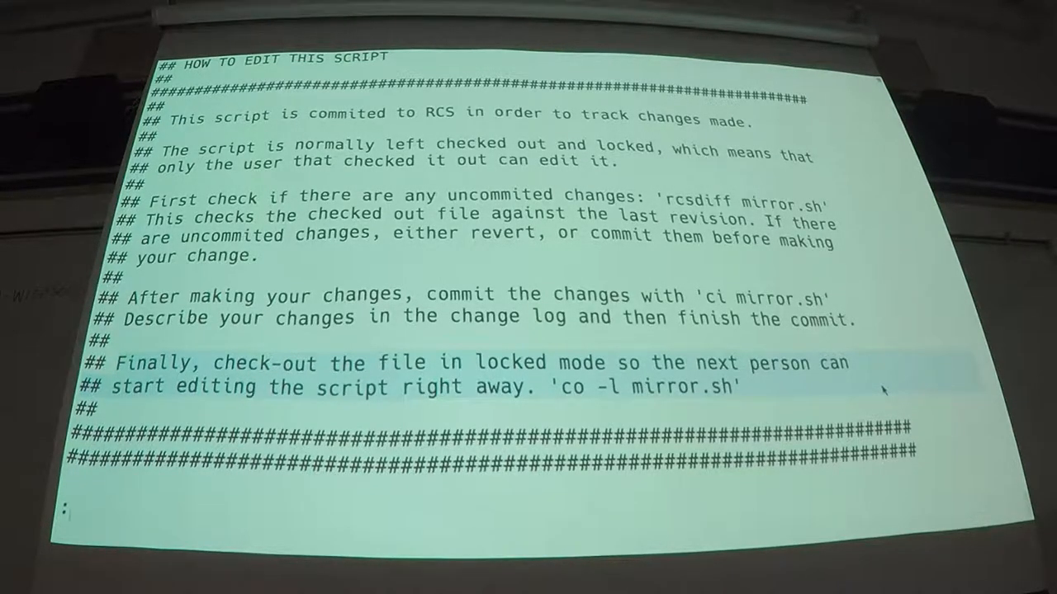
mouse_move(685, 328)
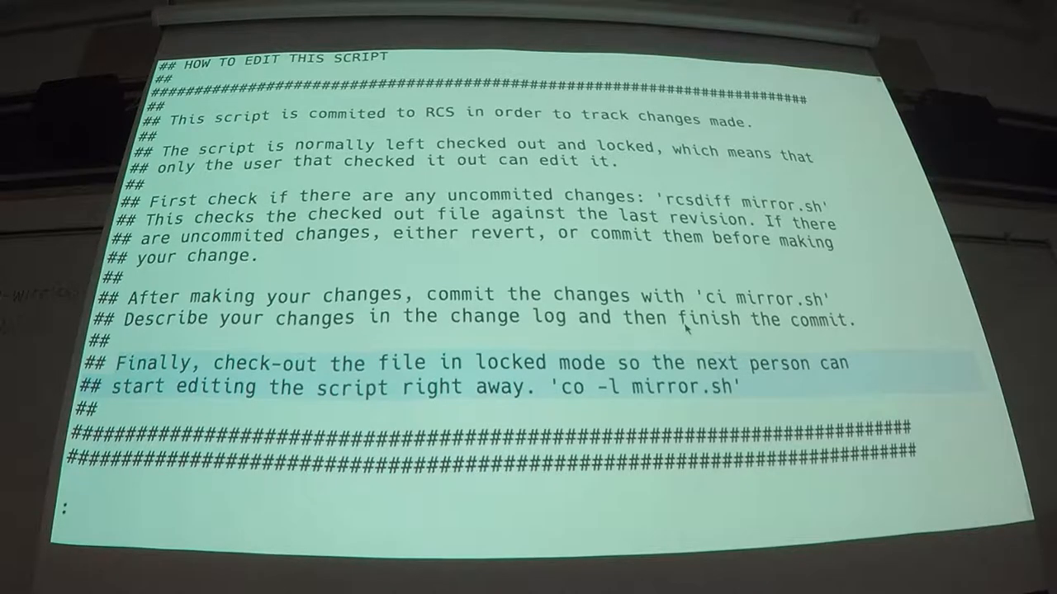
scroll("down", 3)
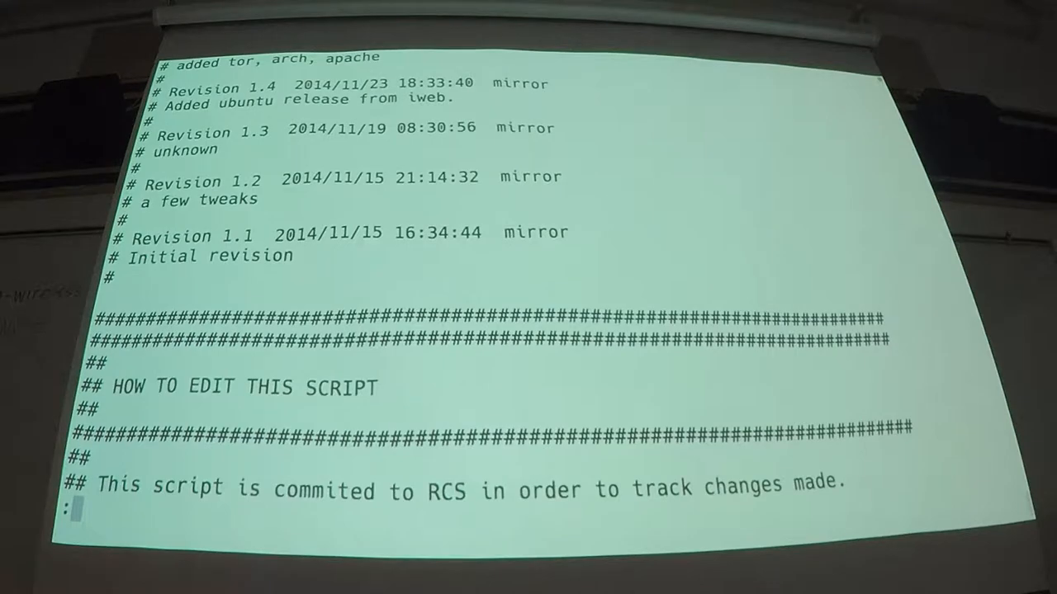
scroll("down", 3)
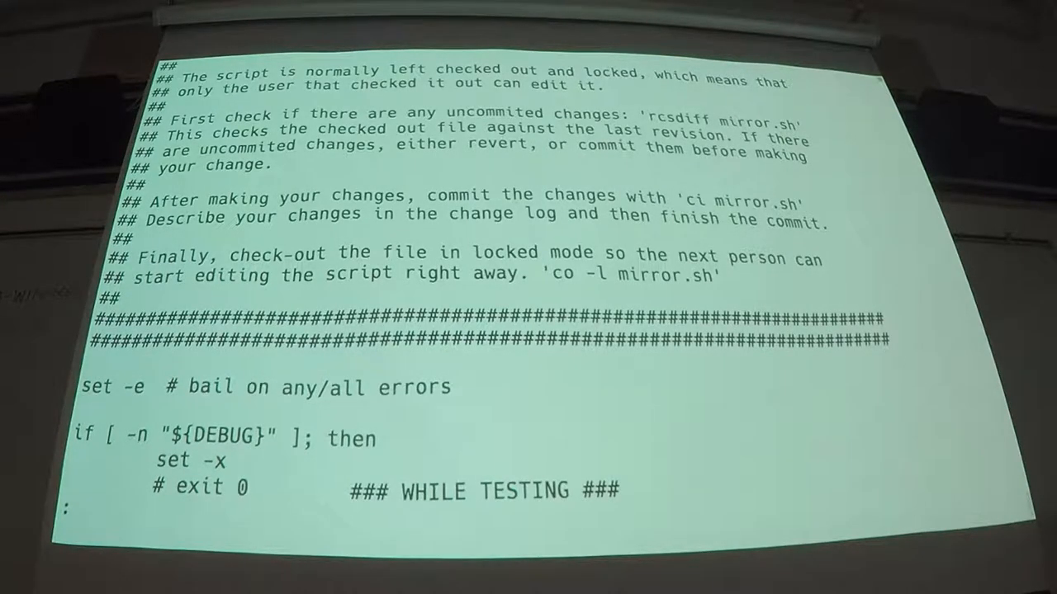
Scroll through mirror.sh's mirror functions, then return to the revision log at the top.
scroll("down", 3)
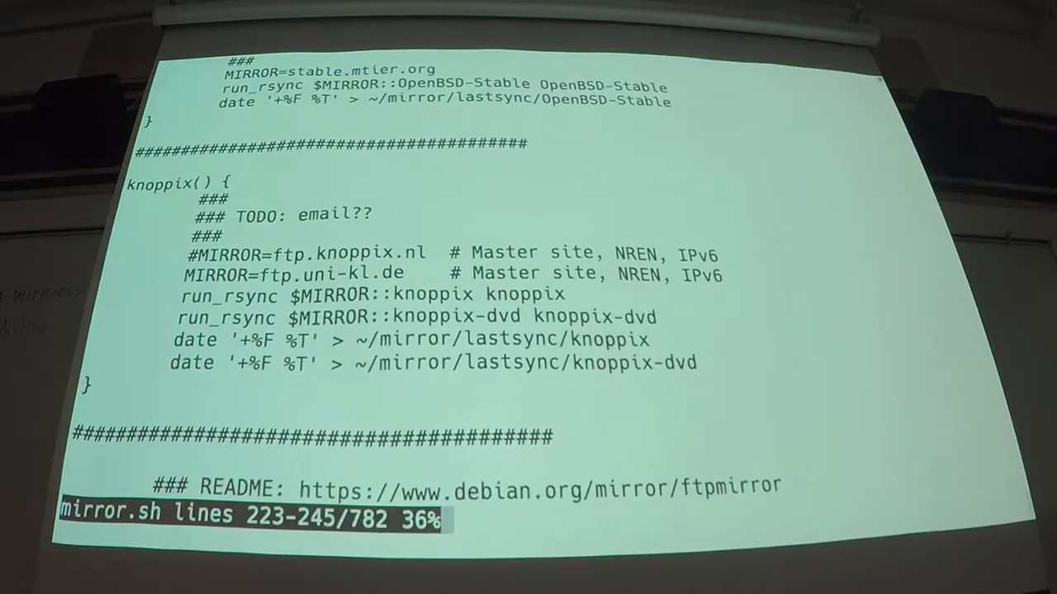
scroll("down", 3)
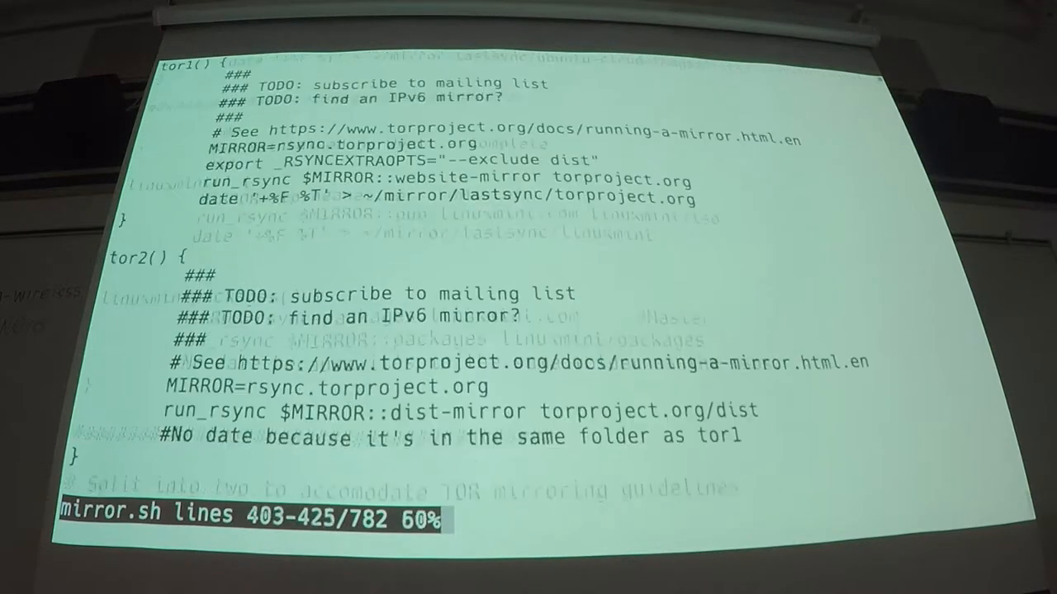
scroll("down", 3)
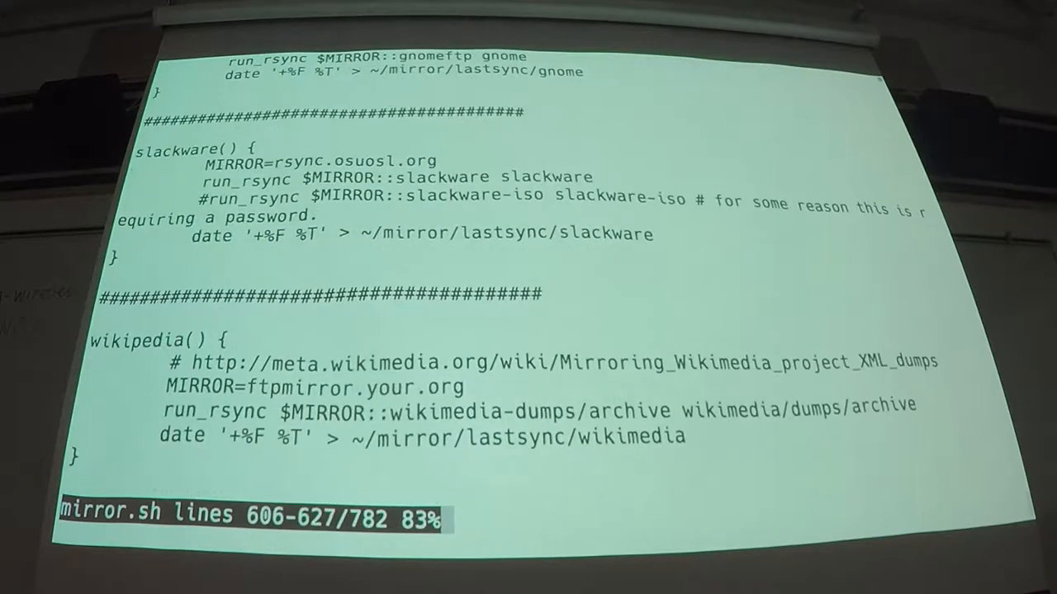
scroll("down", 3)
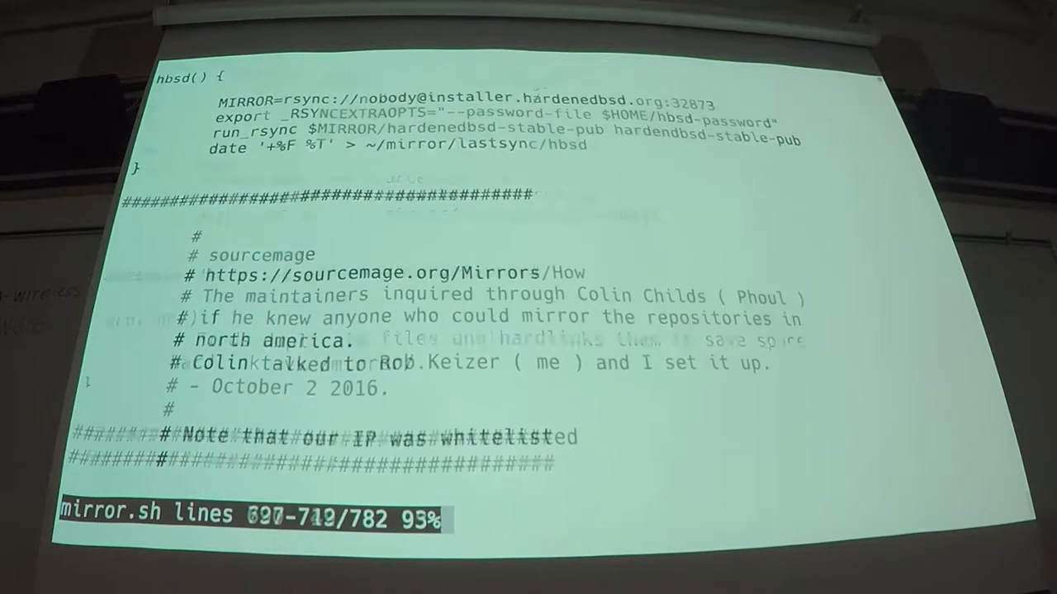
scroll("down", 3)
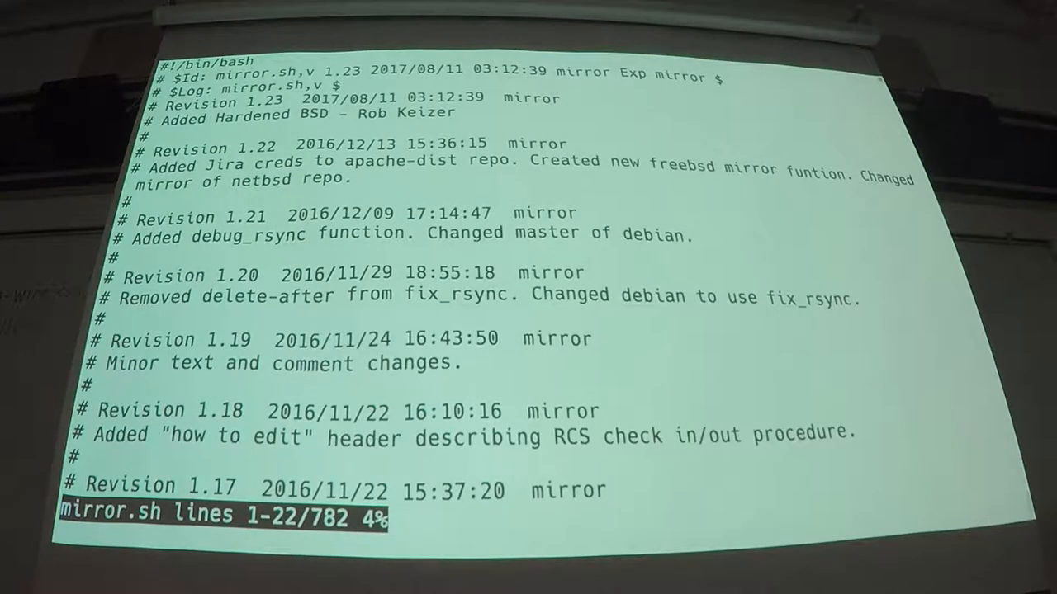
Scroll through the pager output before quitting and returning to the local shell.
scroll("down", 3)
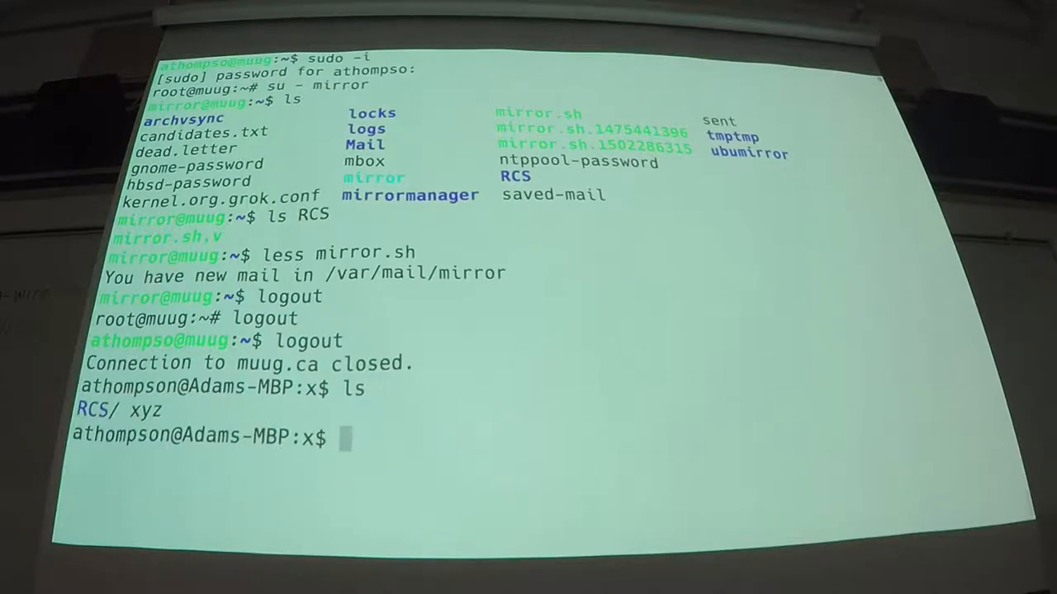
Edit xyz in vi, diff it against revision 1.1 plainly and unified, then start a locked check-out.
type("vi xyz")
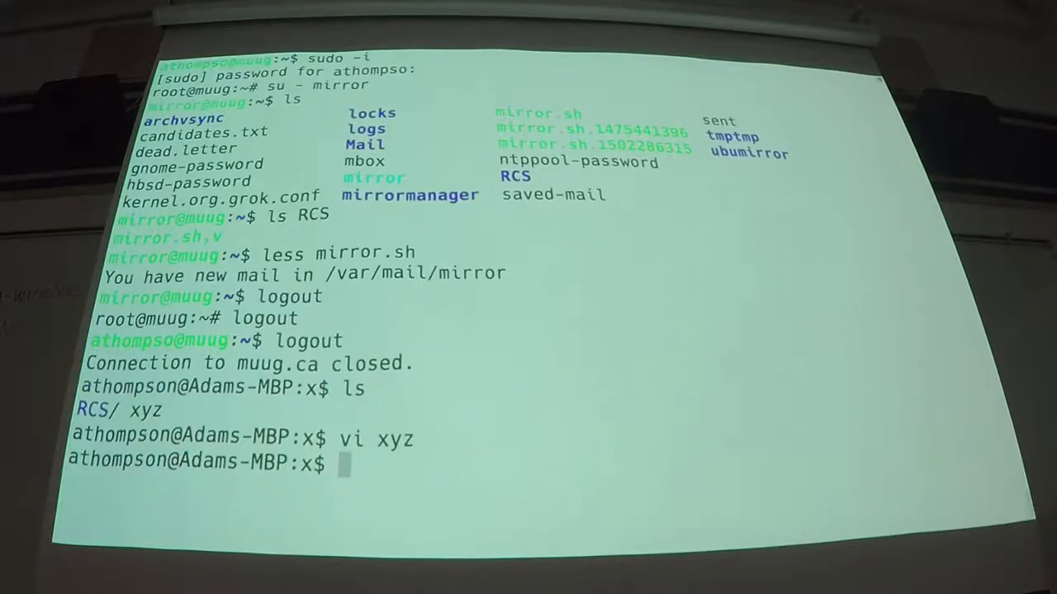
type("rcsdiff xyz")
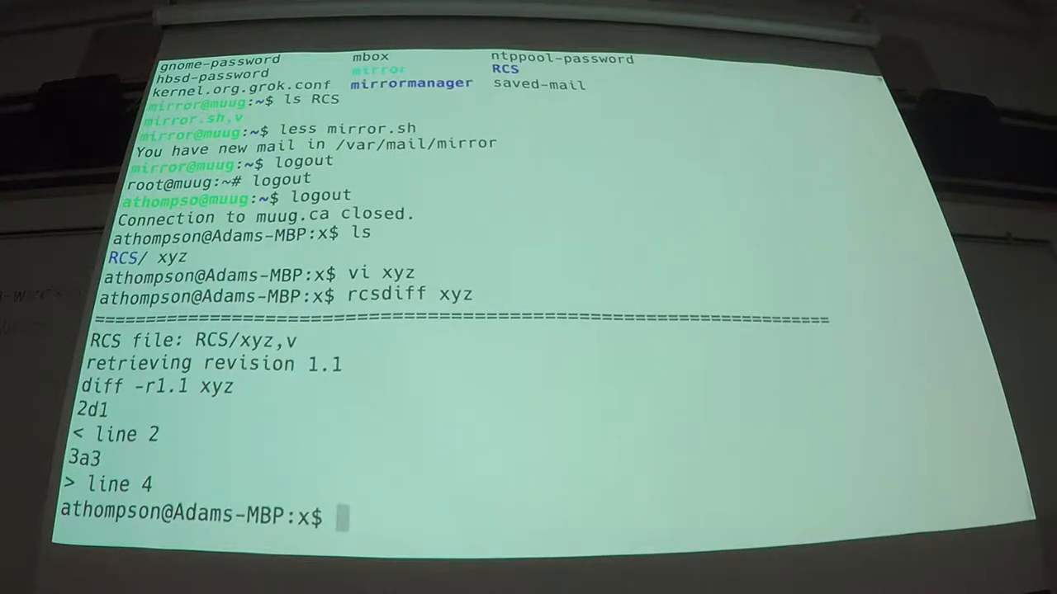
type("rcsdiff -uxyz")
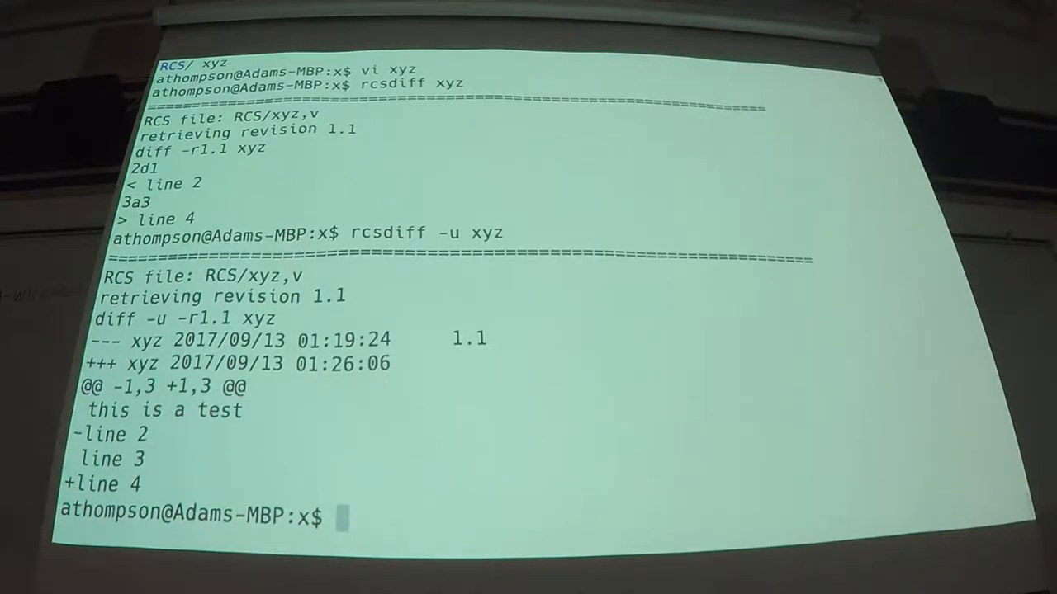
type("cxo")
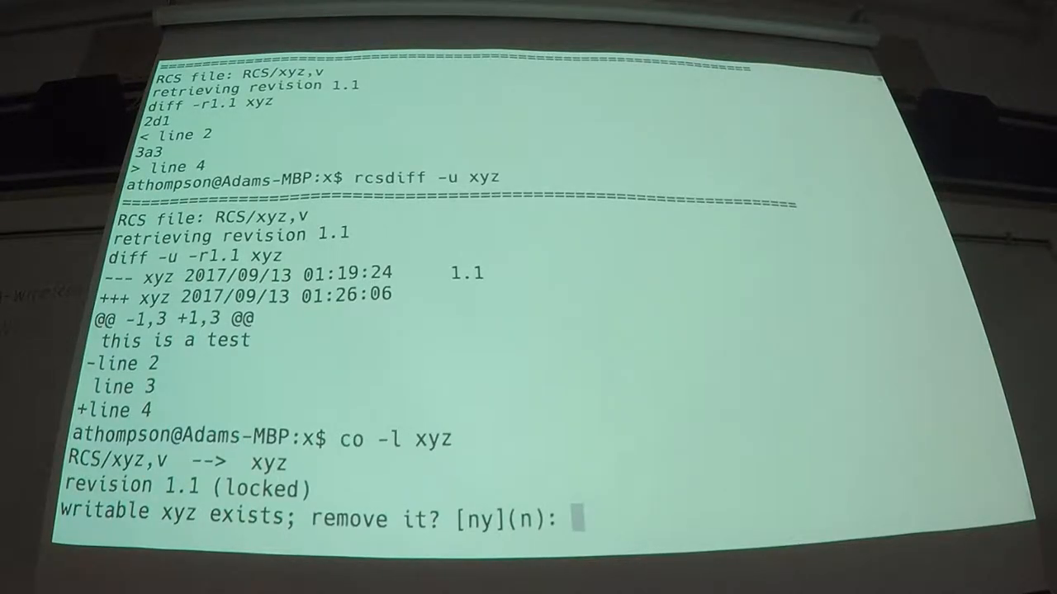
Confirm overwriting xyz with revision 1.1, and verify both rcsdiff forms show no differences.
type("y")
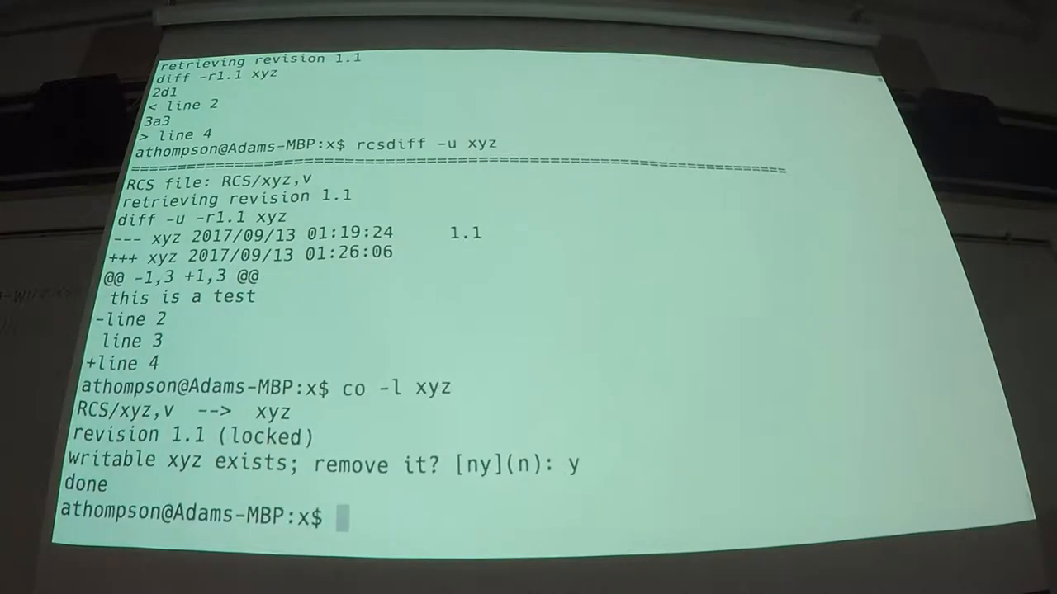
type("rcsdiff -u xyz")
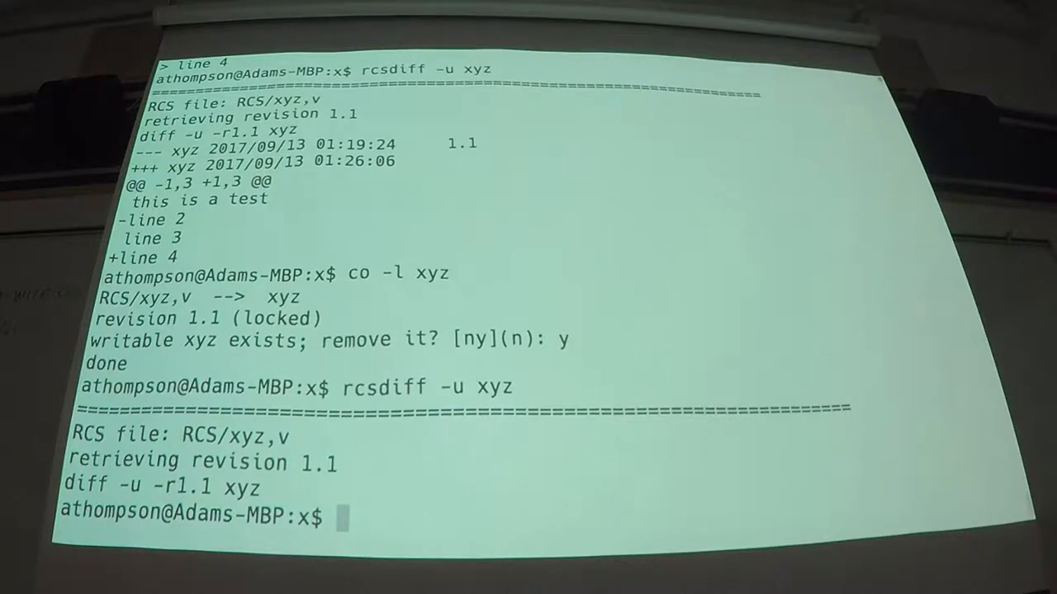
type("rcsdiff xyz")
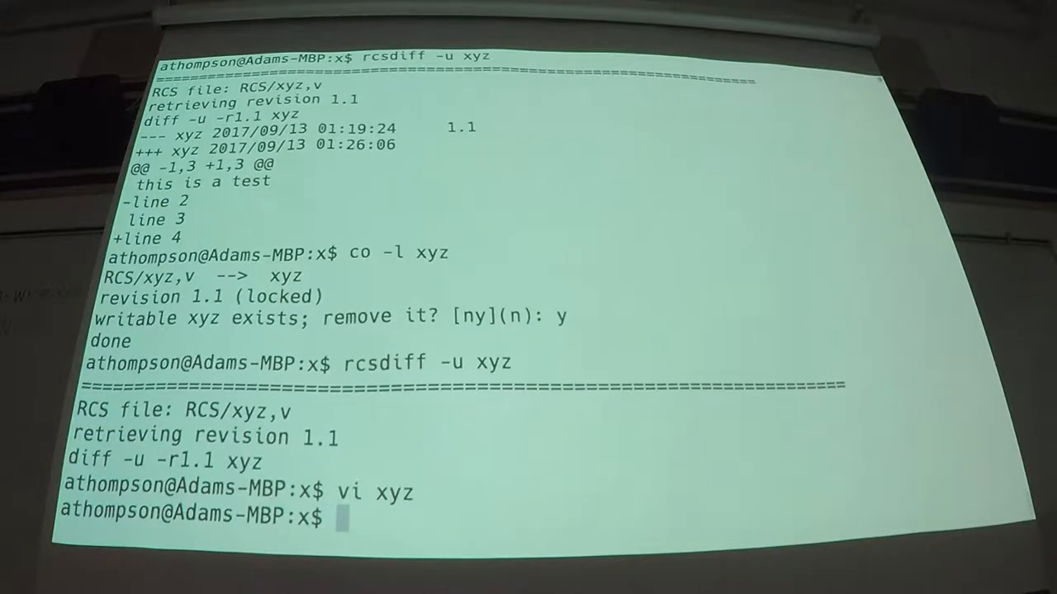
Check in xyz locked with log message 'made a change', then run rlog xyz.
type("ci -l xyz")
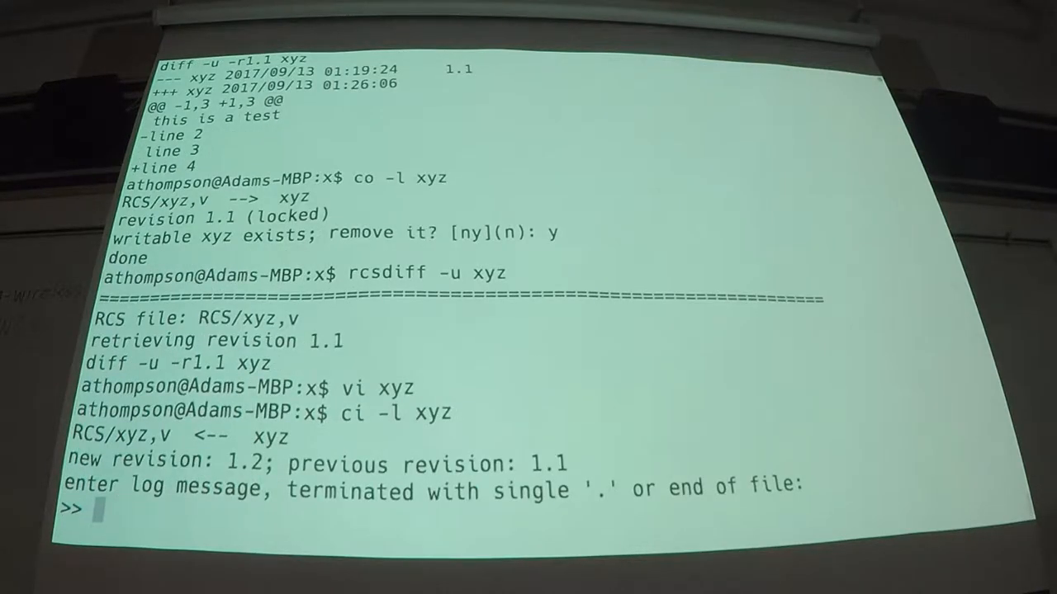
type("made a change")
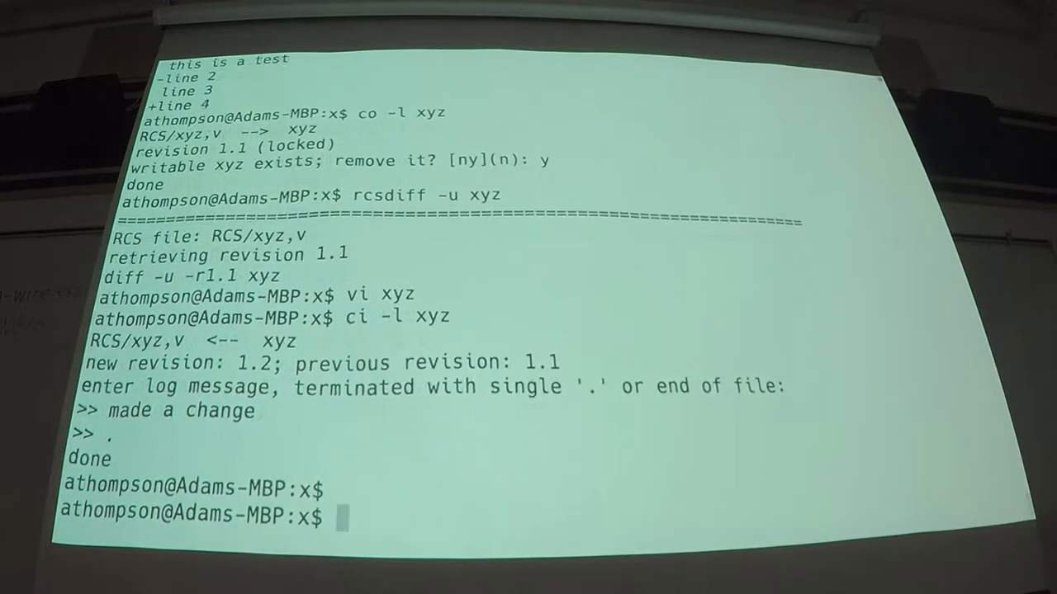
type("rlog xyz")
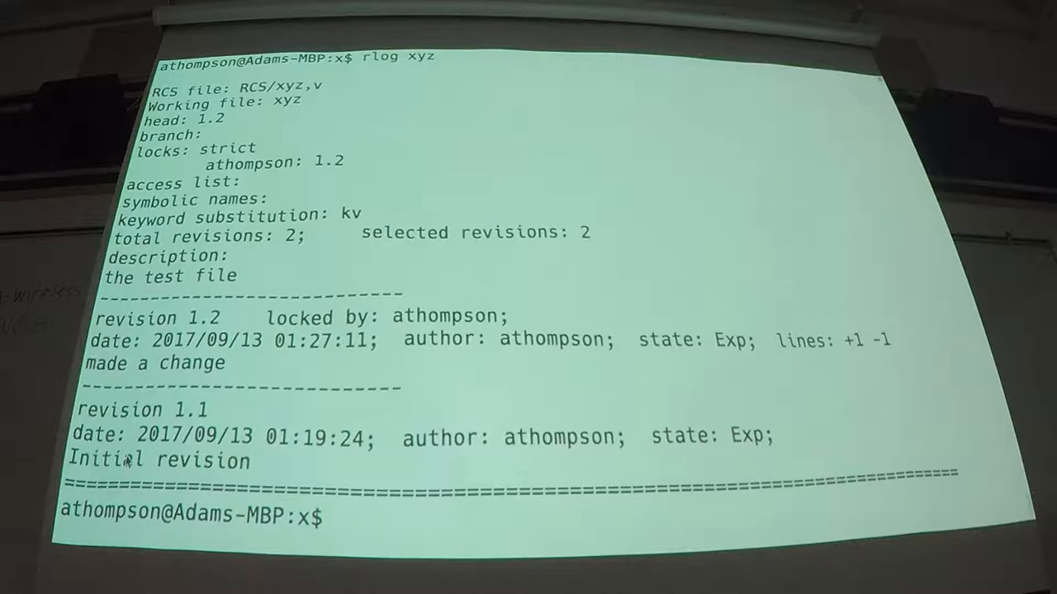
mouse_move(261, 423)
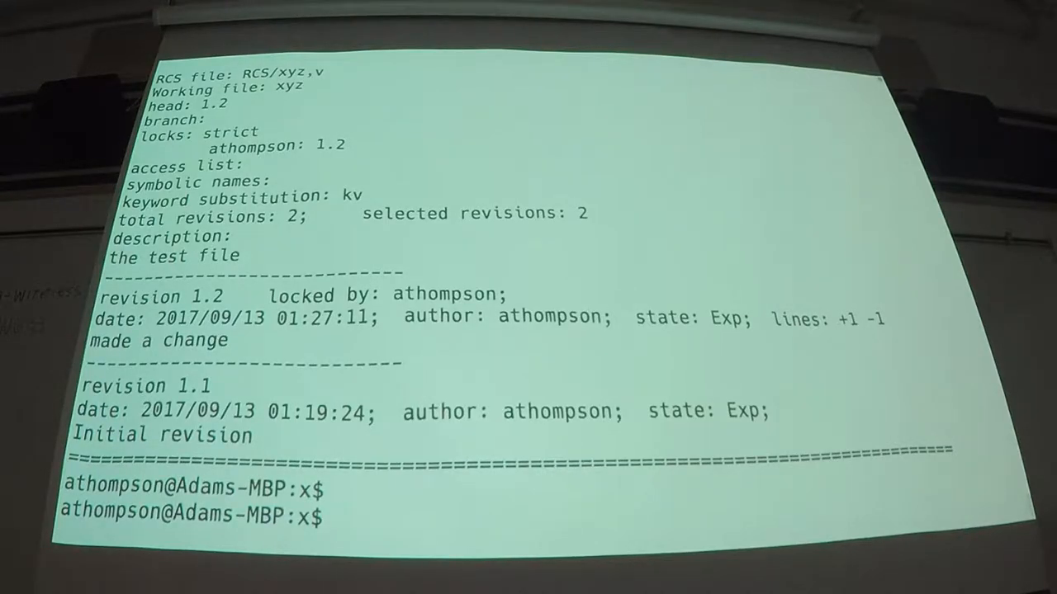
Begin another locked check-in with ci -l after reviewing the rlog history.
type("ci -l")
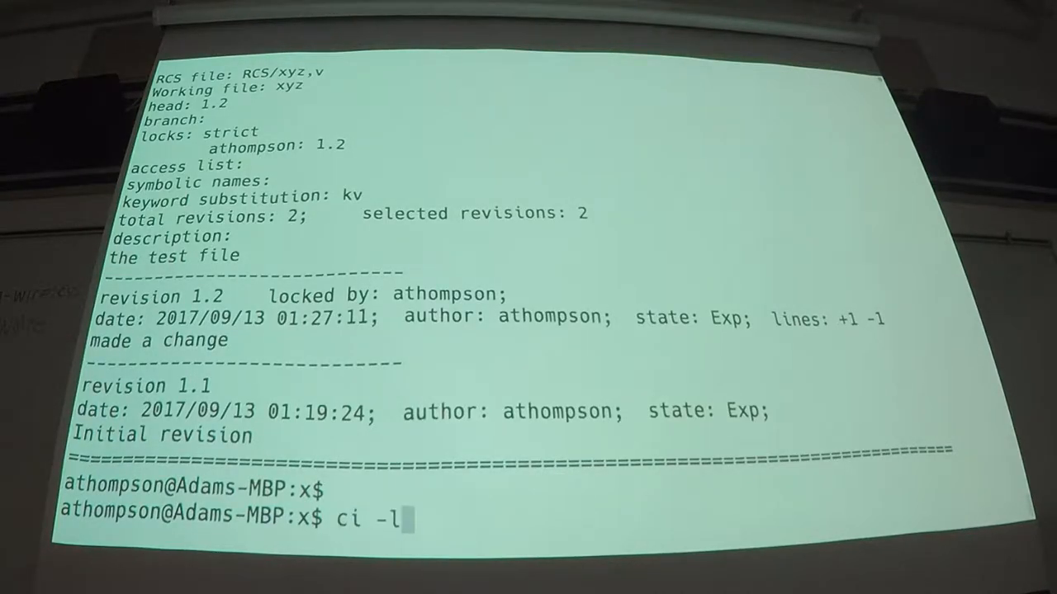